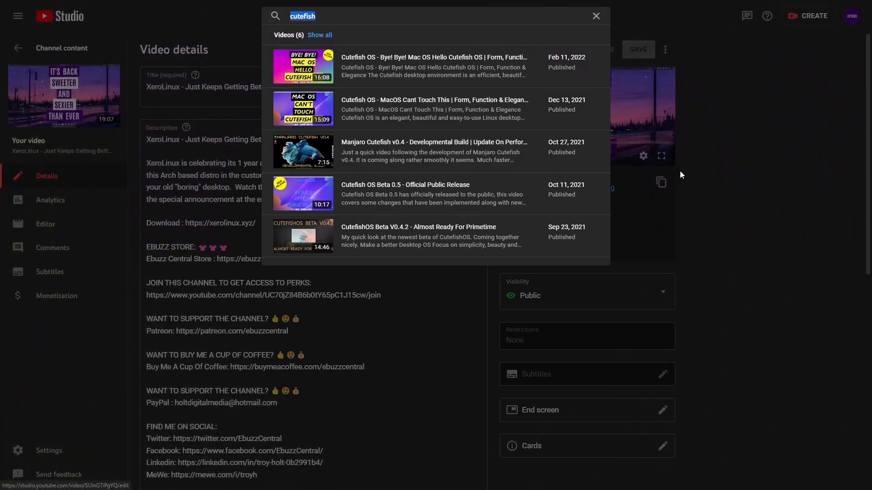
mouse_move(406, 65)
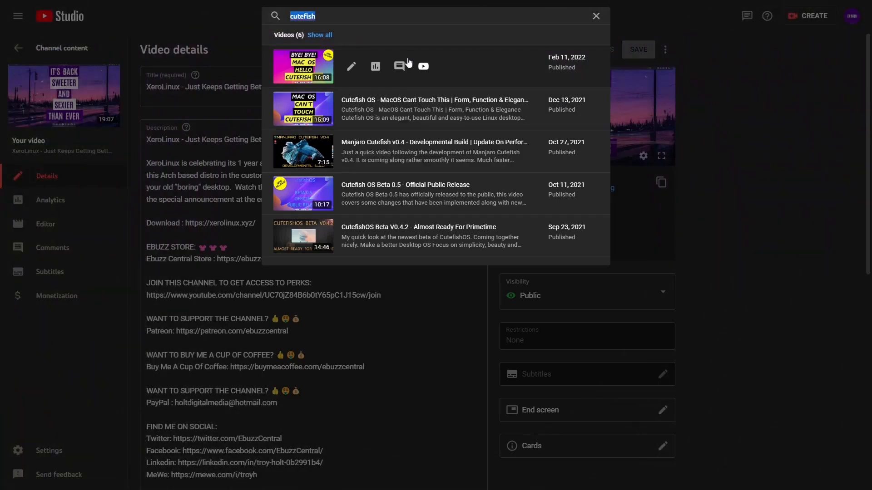
mouse_move(486, 183)
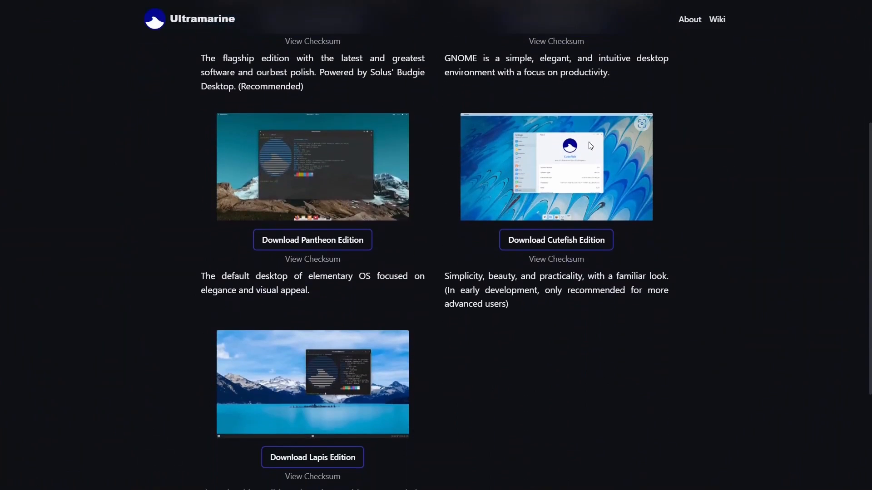
mouse_move(619, 268)
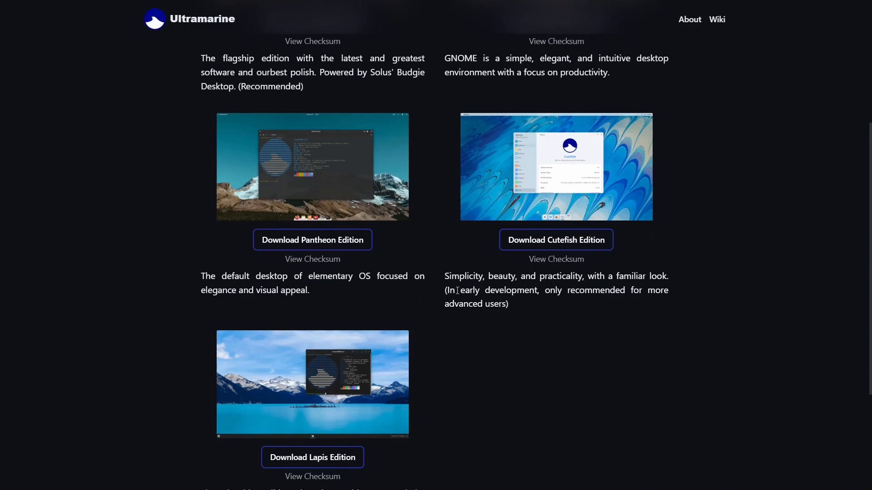
mouse_move(522, 307)
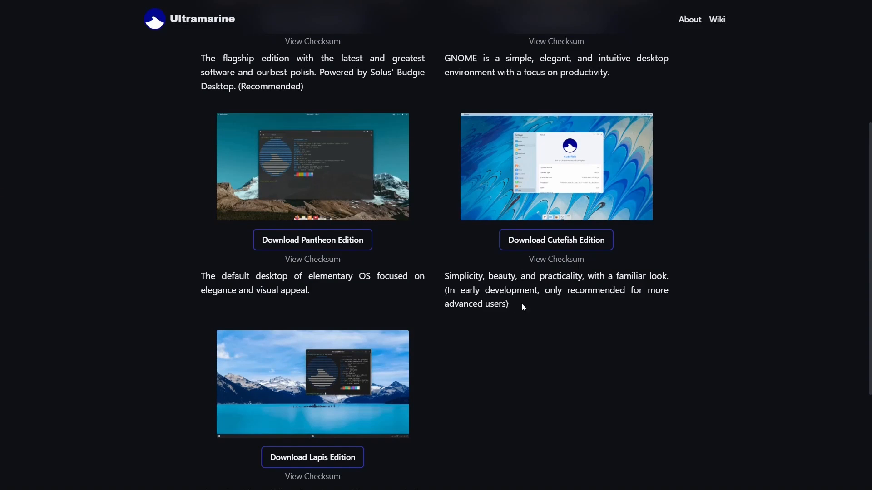
mouse_move(580, 285)
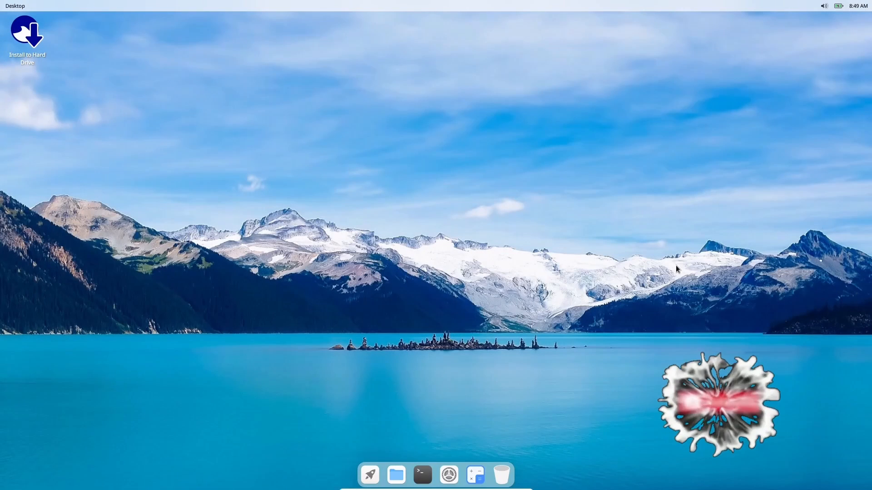
Click on the empty desktop area near the dock.
click(717, 402)
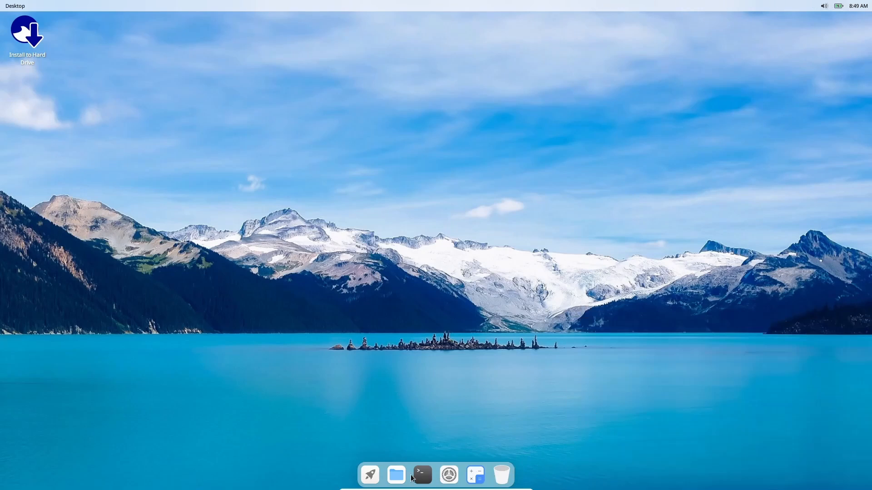
mouse_move(369, 474)
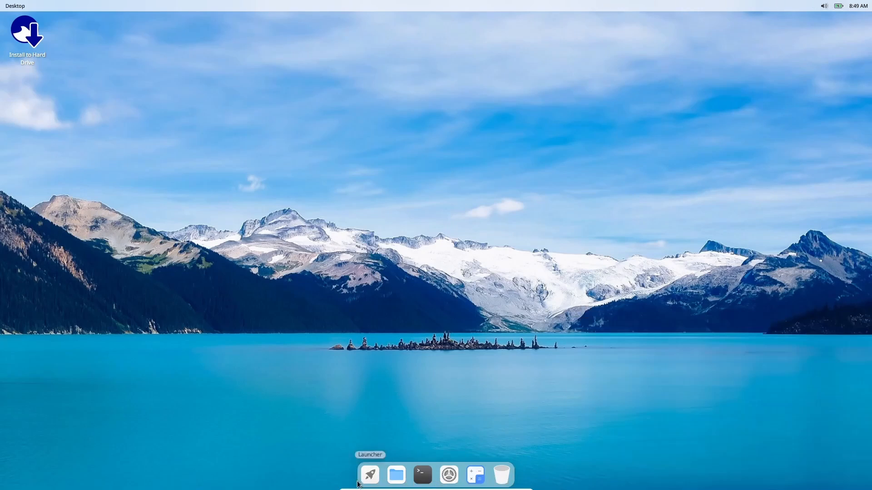
mouse_move(406, 481)
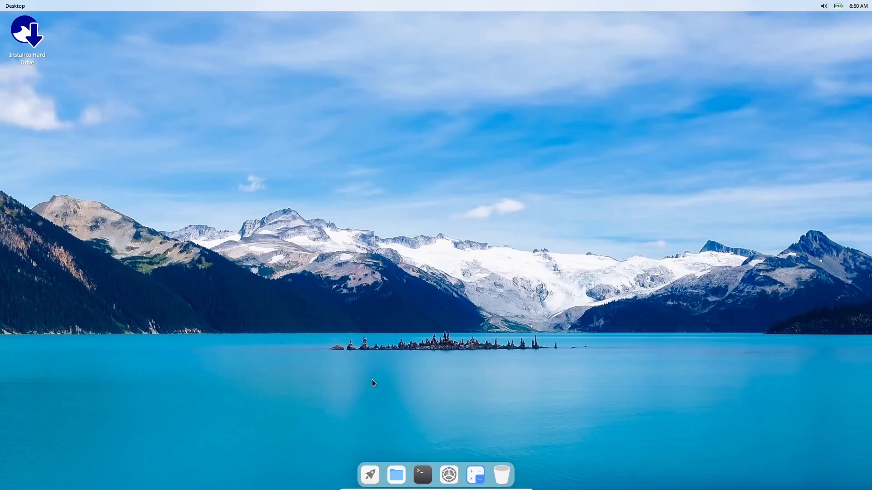
mouse_move(374, 363)
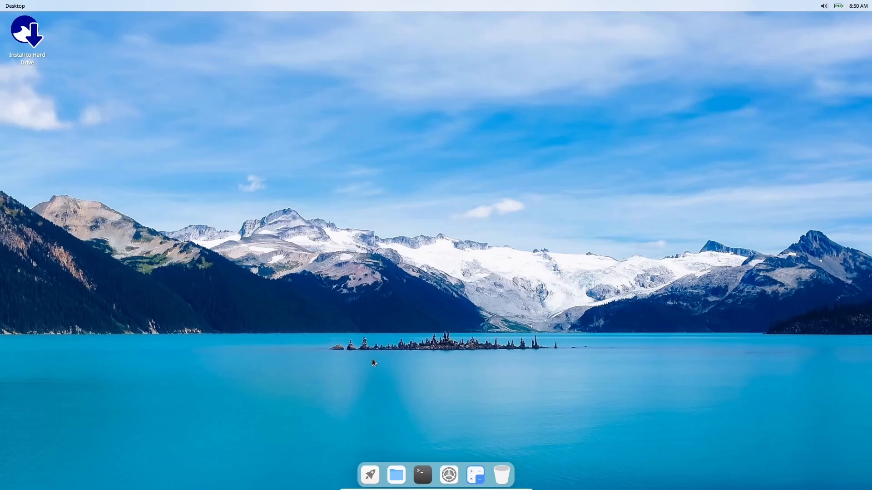
mouse_move(406, 148)
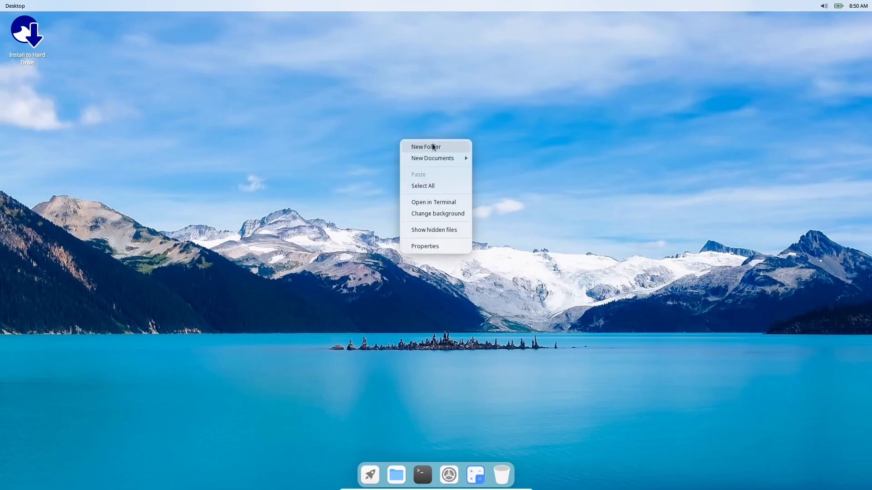
mouse_move(437, 214)
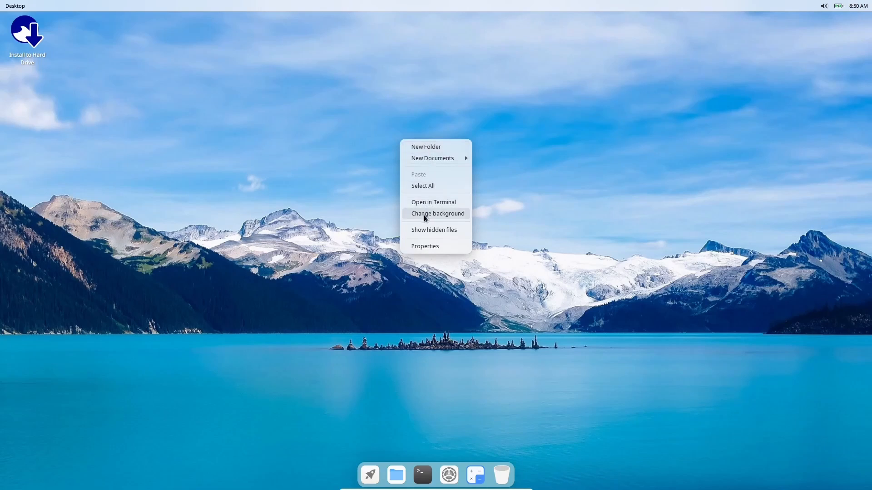
Set the star-trails night lake wallpaper via Change background, then reopen the desktop menu.
click(437, 213)
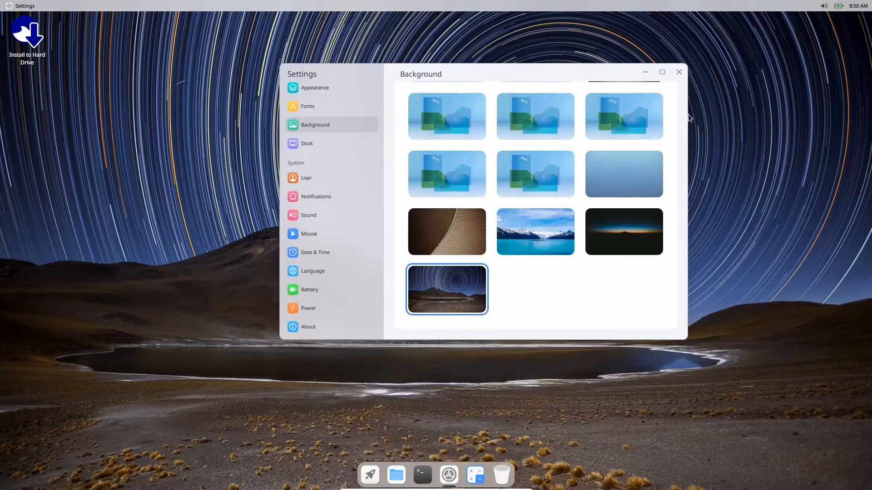
right_click(484, 138)
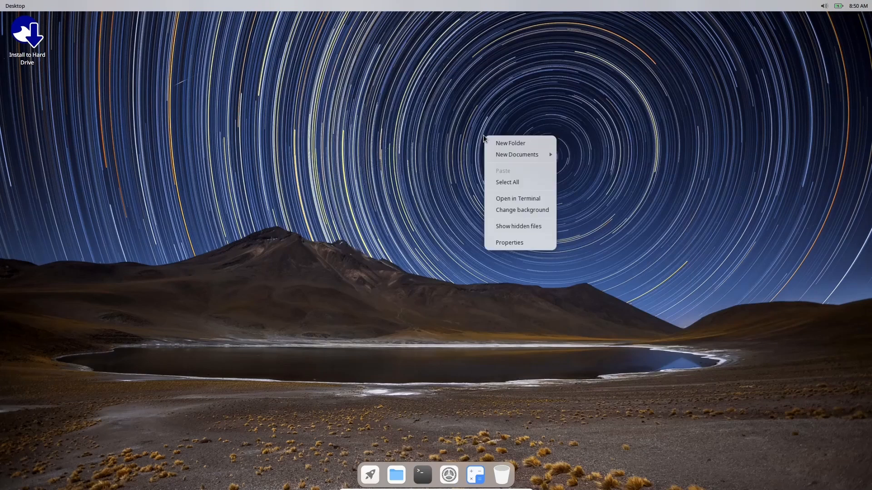
mouse_move(512, 137)
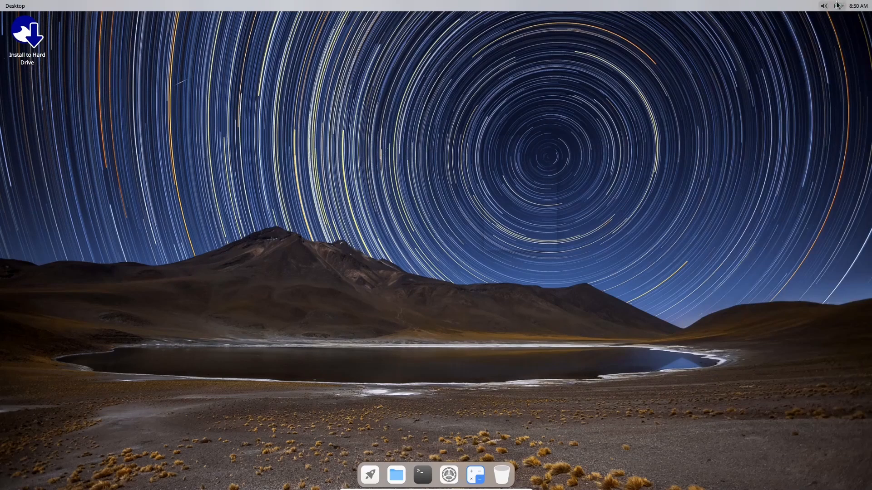
Turn on Dark Mode in the top-bar quick settings panel, then close the panel.
click(838, 5)
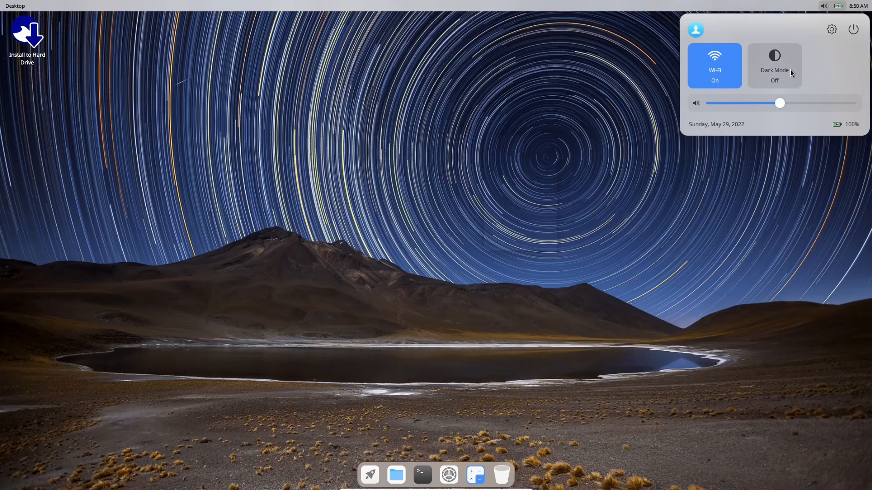
click(773, 65)
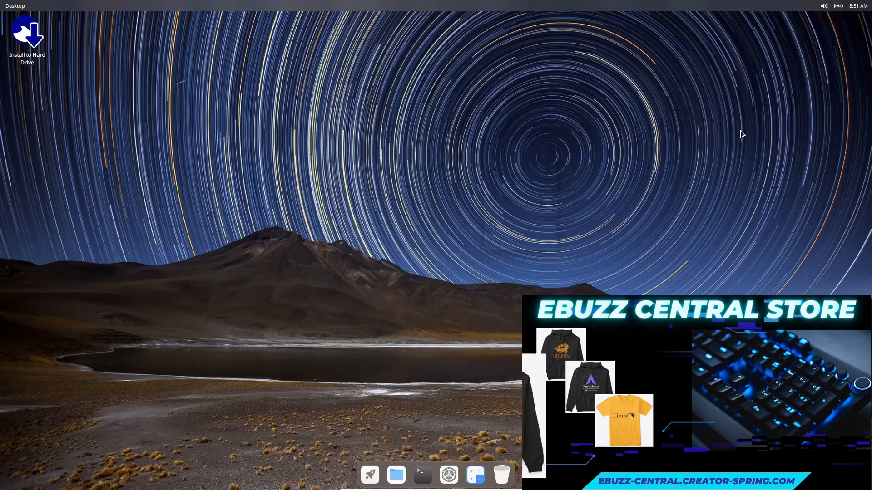
click(825, 5)
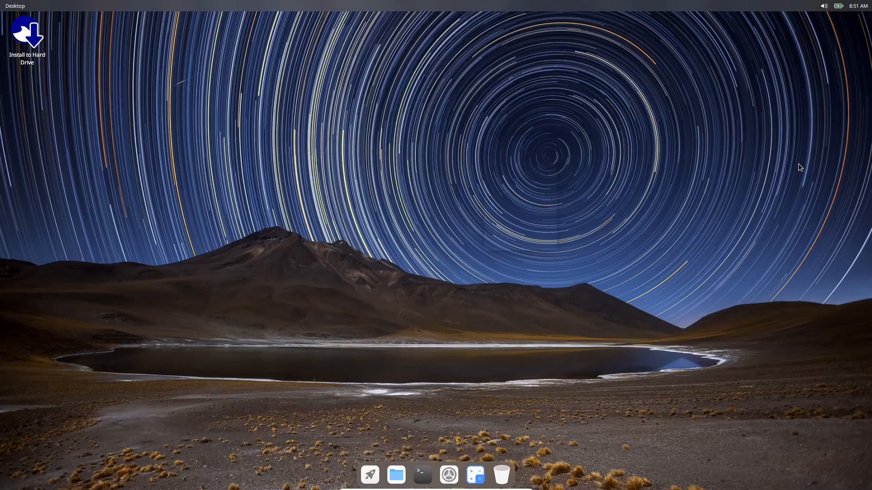
mouse_move(449, 474)
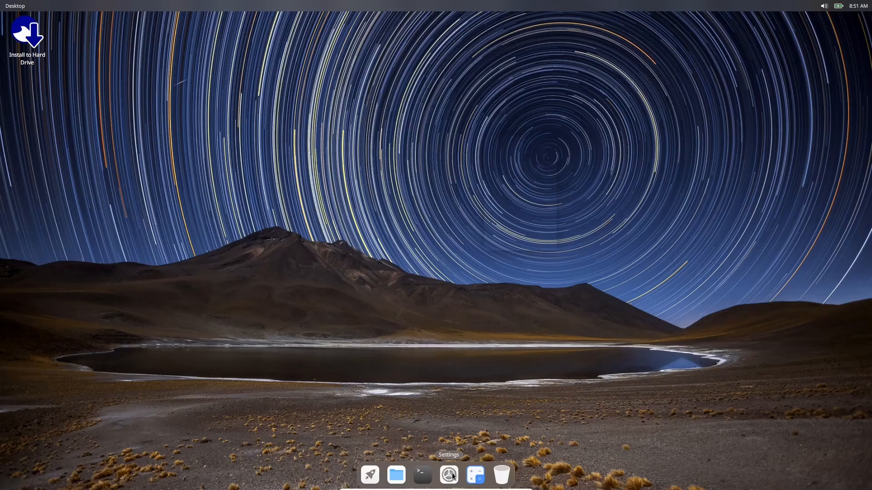
Open Settings from the dock and view the About page with version 0.7 and 4 GB RAM.
click(448, 475)
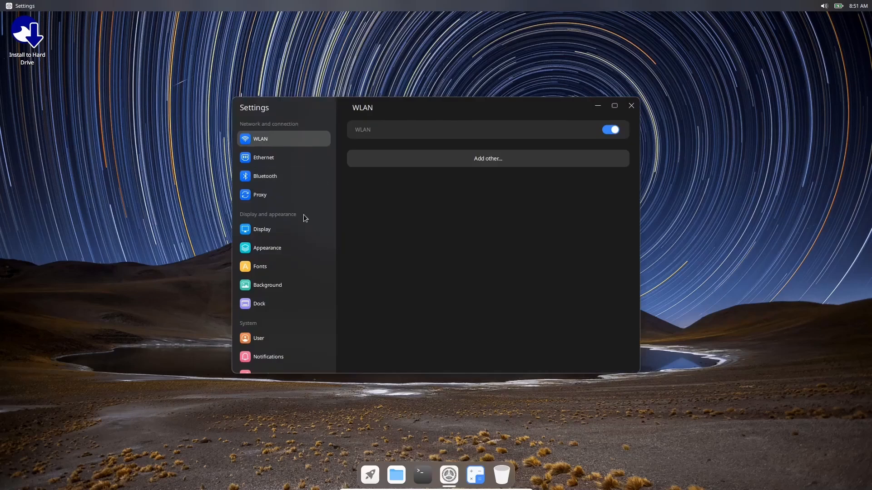
scroll(down, 3)
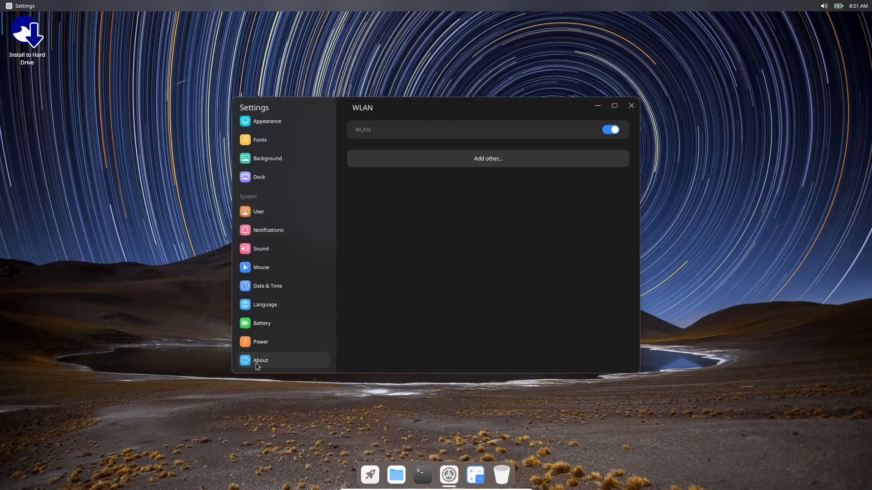
click(260, 360)
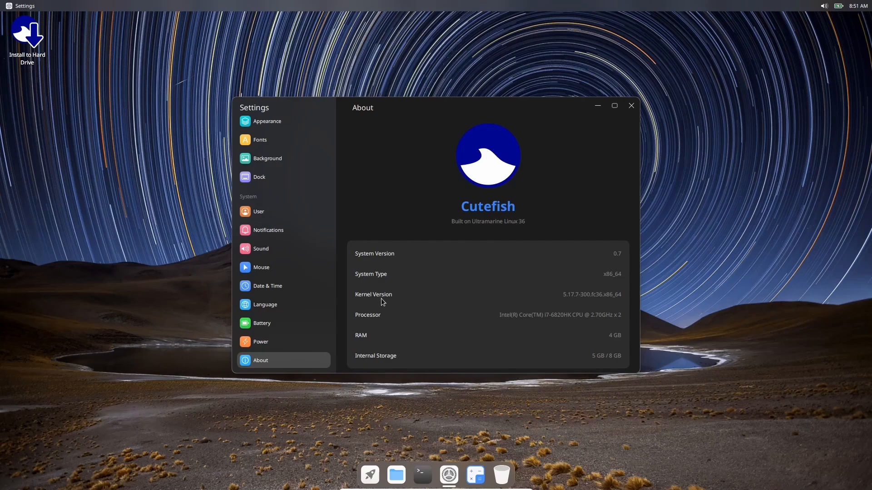
mouse_move(579, 302)
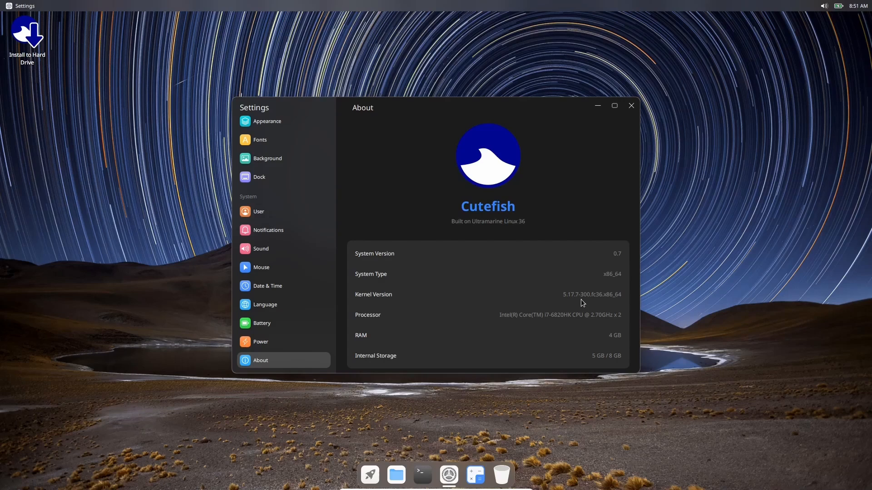
mouse_move(444, 337)
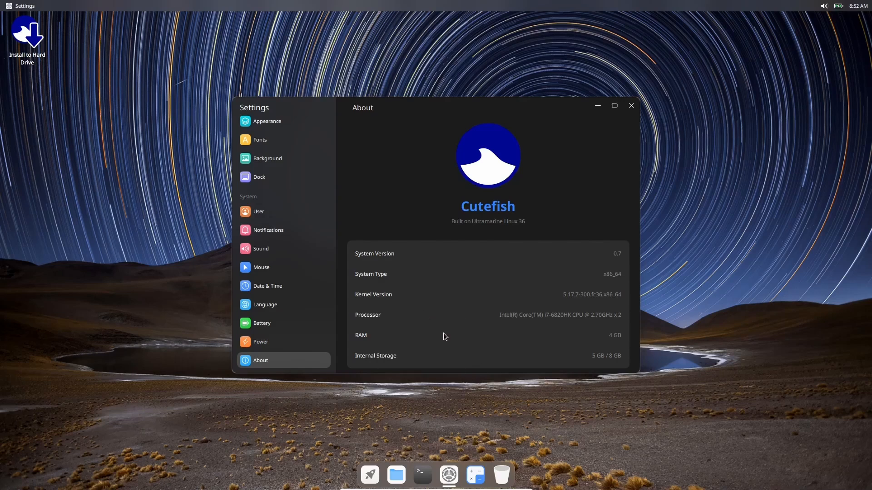
mouse_move(418, 327)
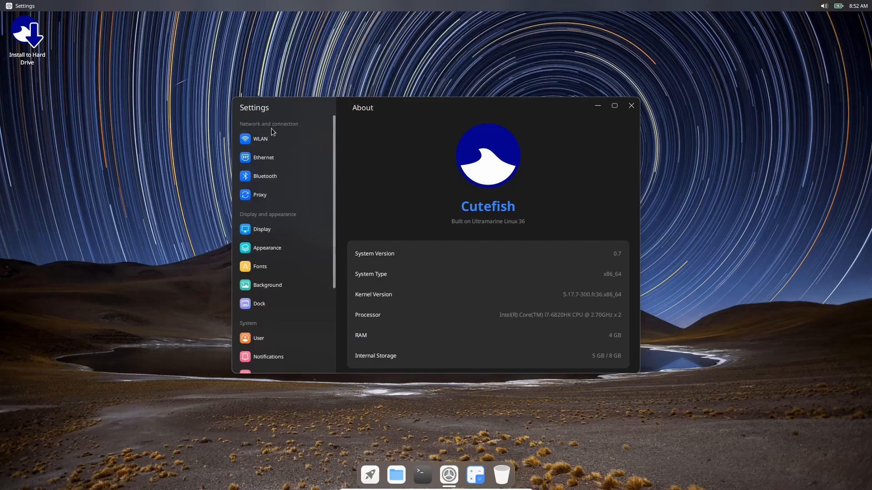
Open the Appearance page and toggle dark-theme wallpaper dimming on, then back off.
click(260, 138)
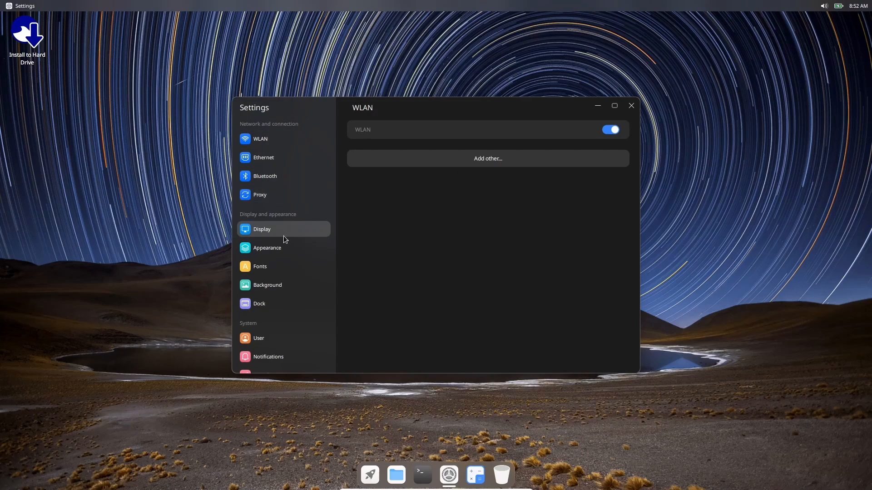
click(266, 247)
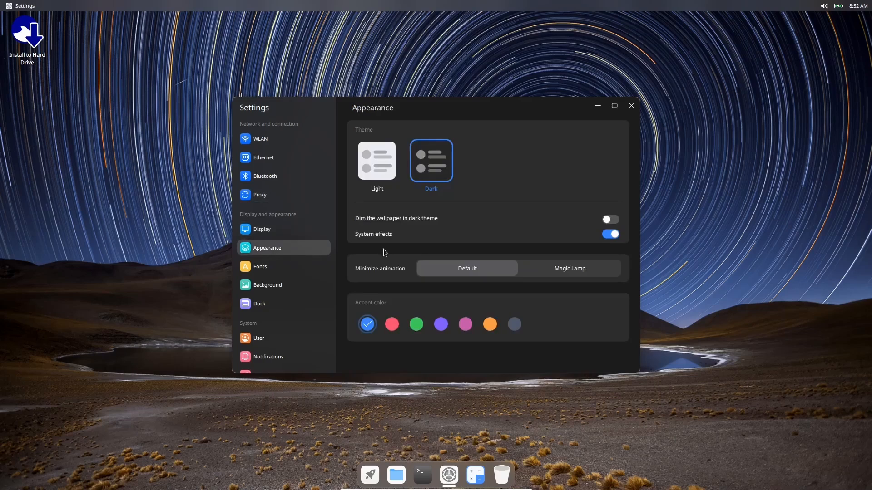
mouse_move(843, 28)
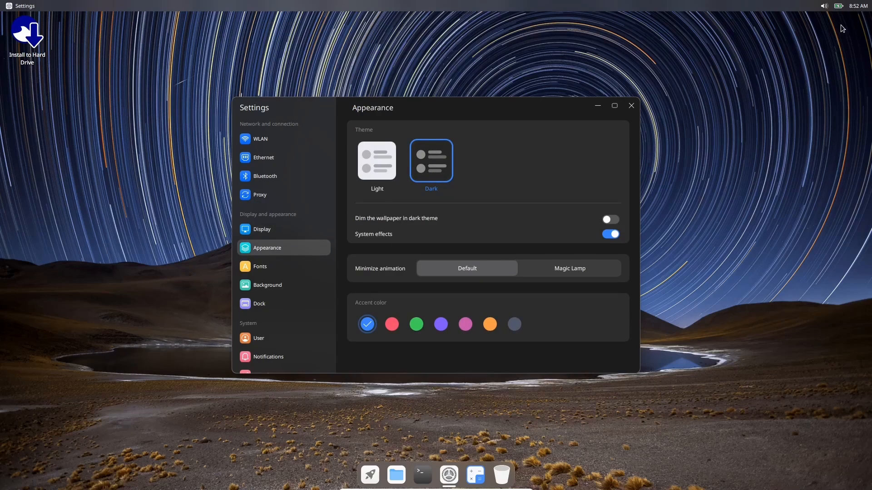
click(833, 5)
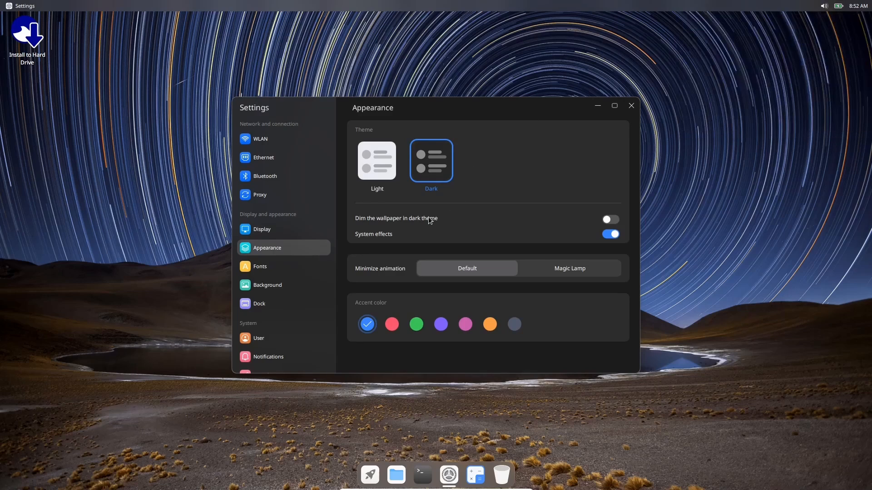
click(609, 218)
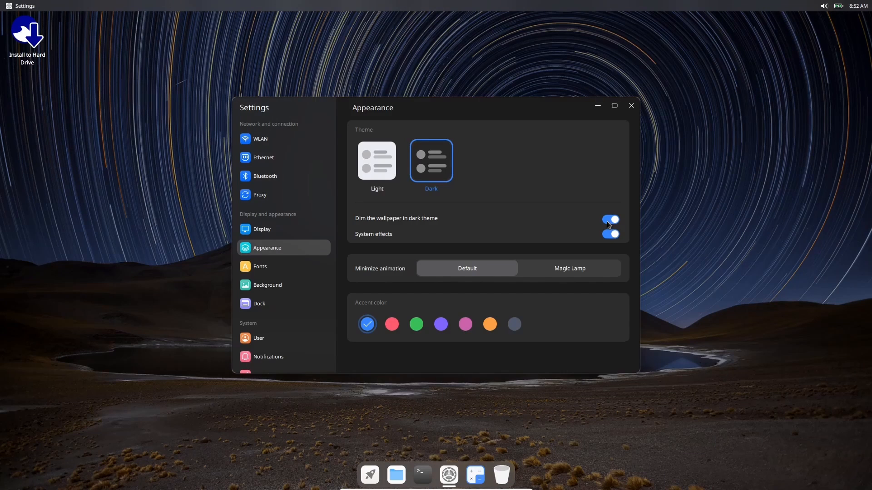
click(610, 219)
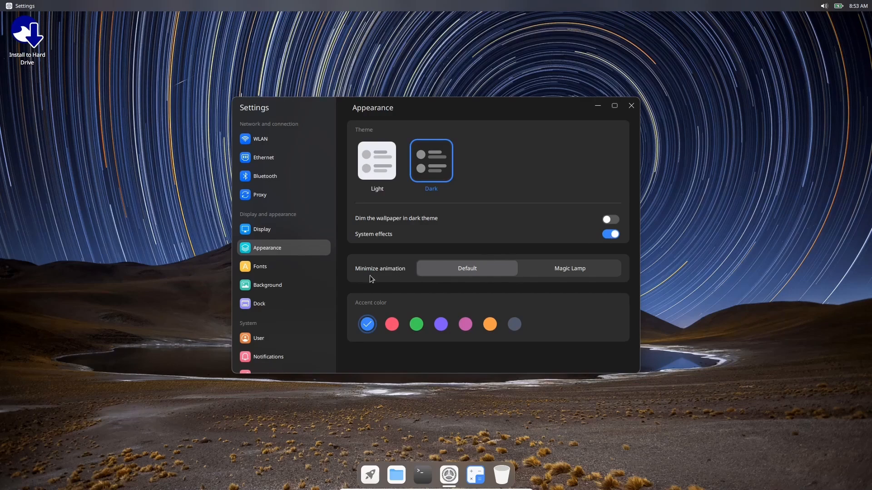
mouse_move(485, 272)
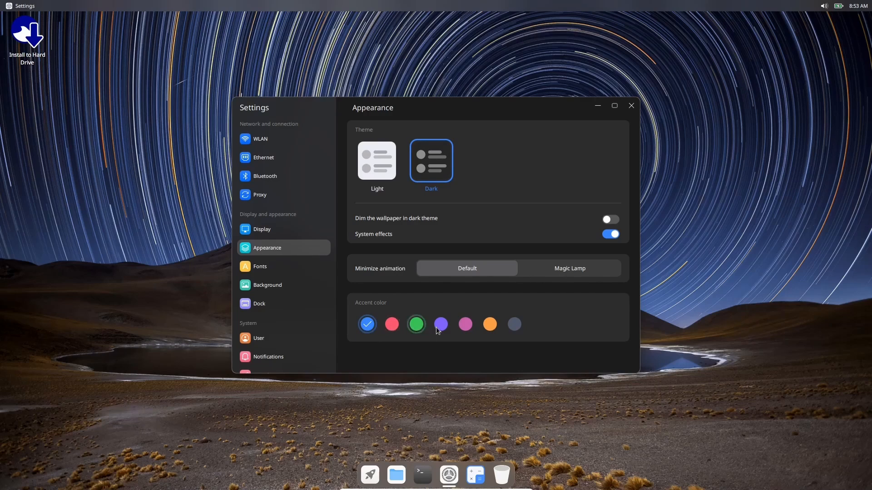
mouse_move(513, 324)
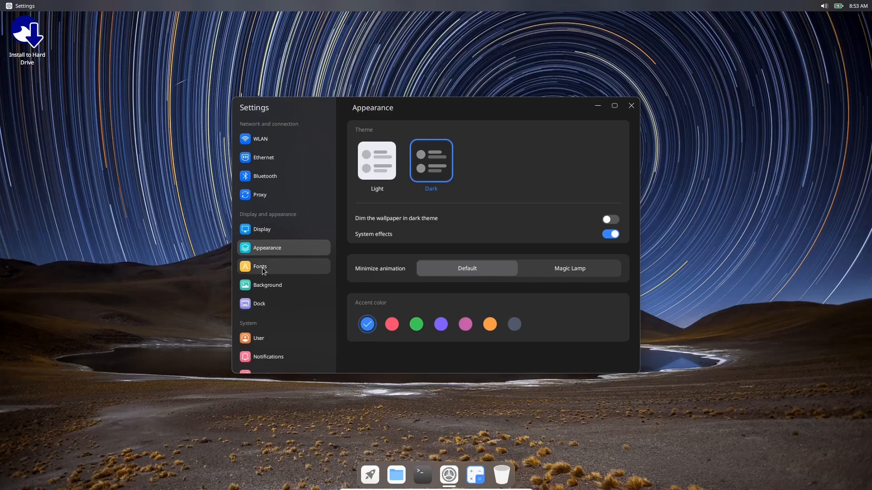
Open Fonts and browse the general font list, keeping Noto Sans.
click(259, 267)
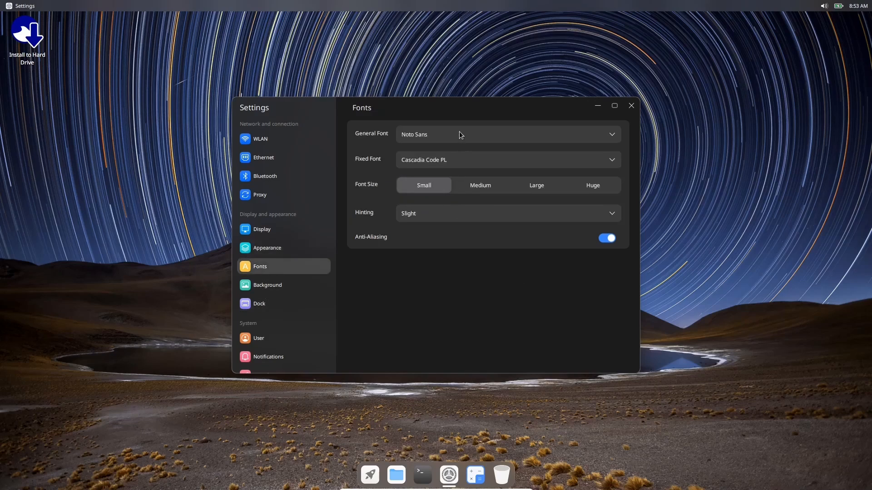
click(506, 134)
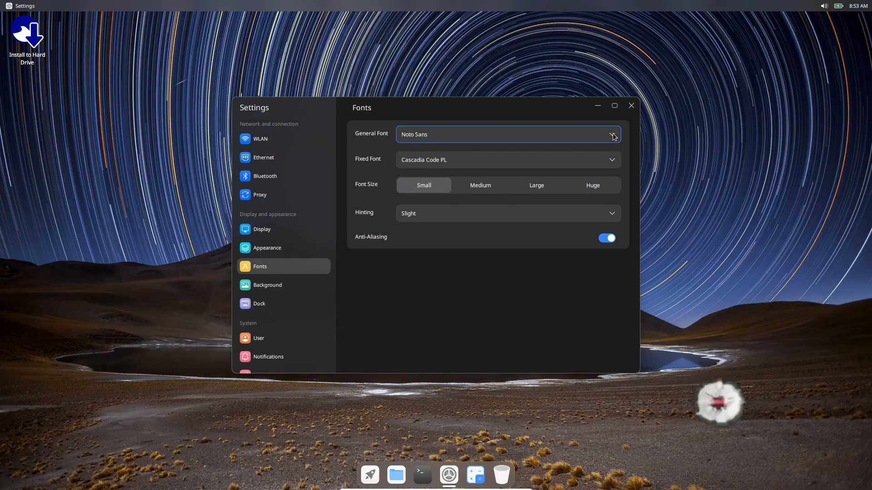
click(611, 134)
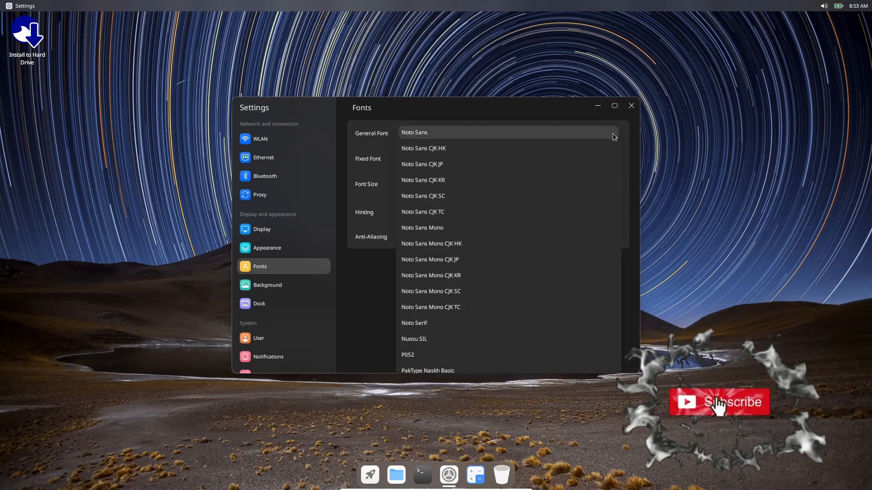
click(413, 132)
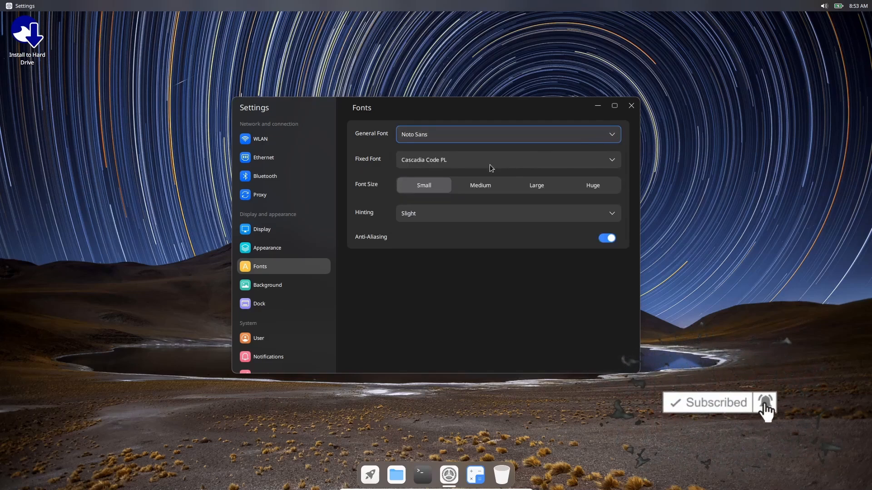
Try Medium and Huge system font sizes, then settle back on Small.
click(480, 185)
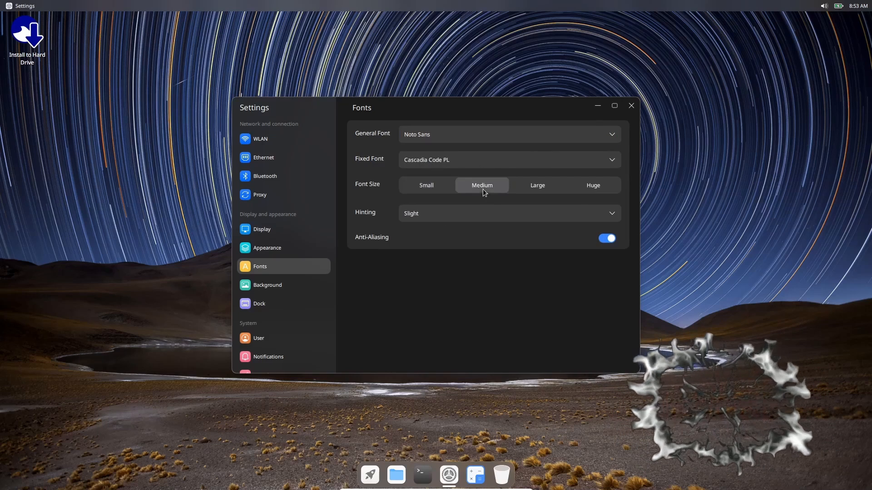
click(595, 186)
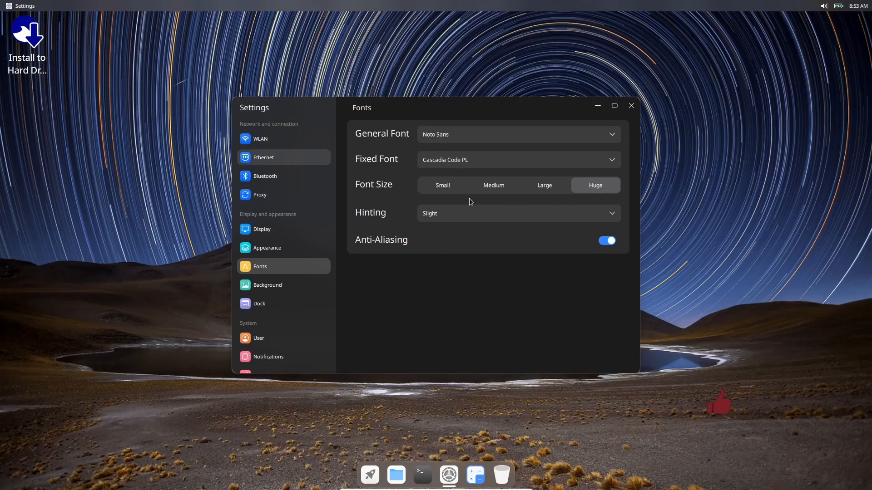
click(442, 185)
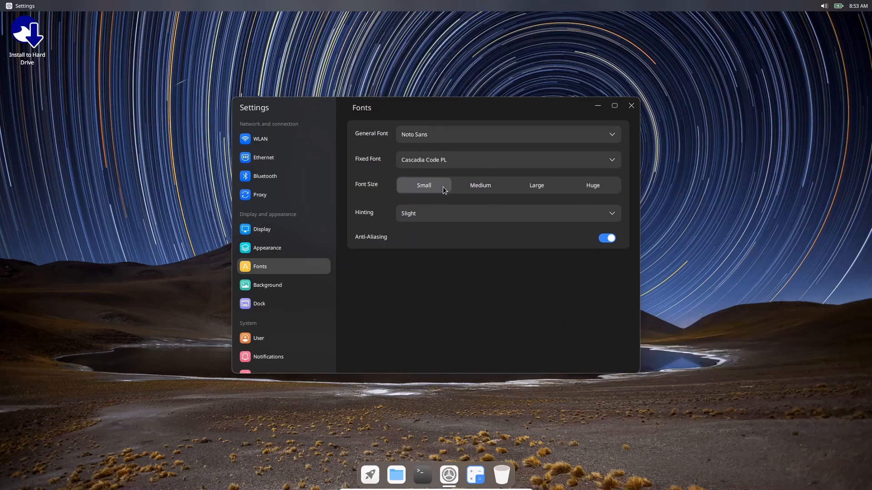
mouse_move(478, 218)
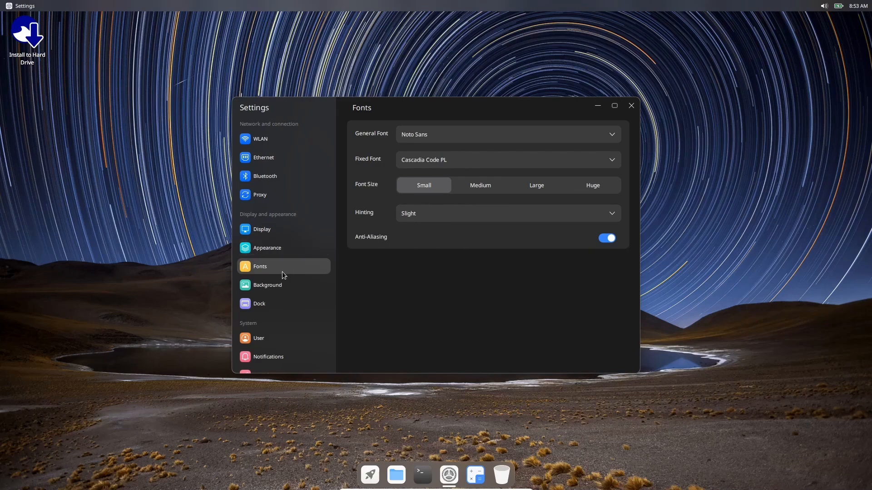
mouse_move(271, 306)
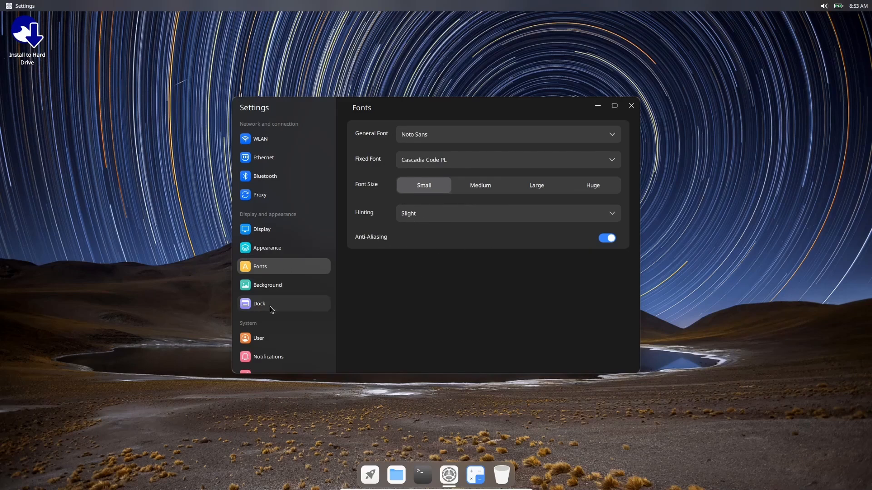
Maximize the Dock page, try Full then Center style, and move the dock left, then right.
click(259, 304)
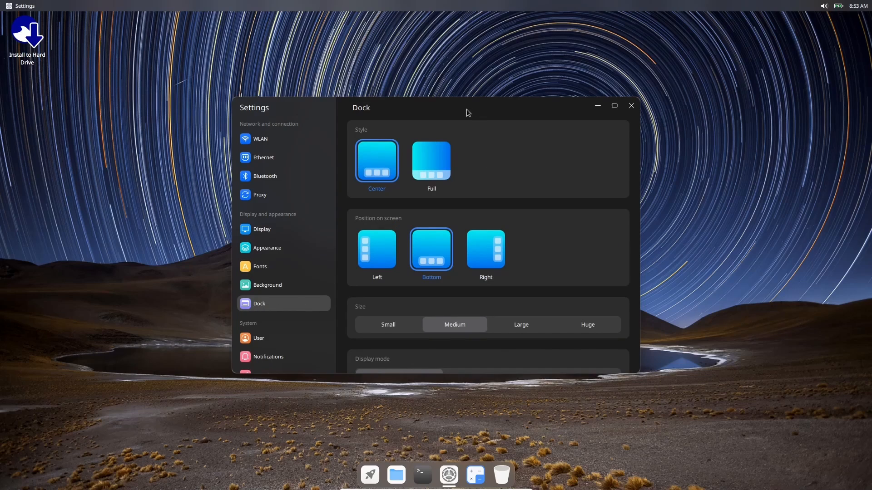
click(613, 106)
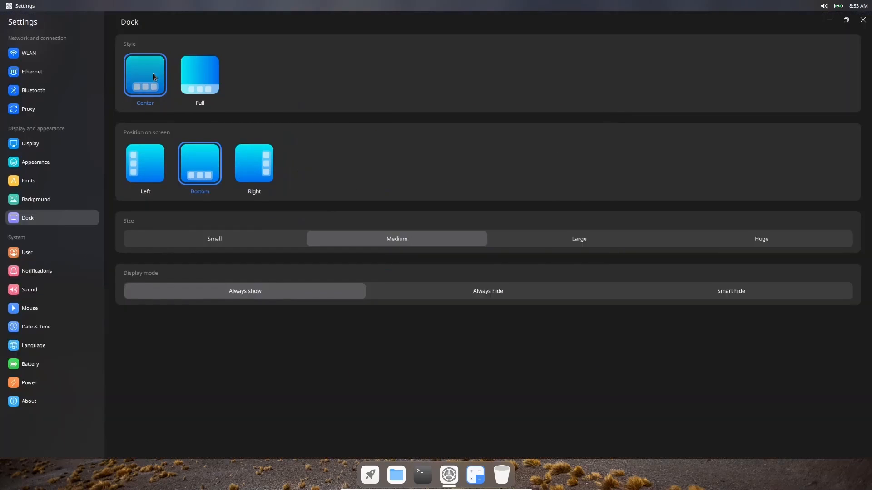
click(199, 75)
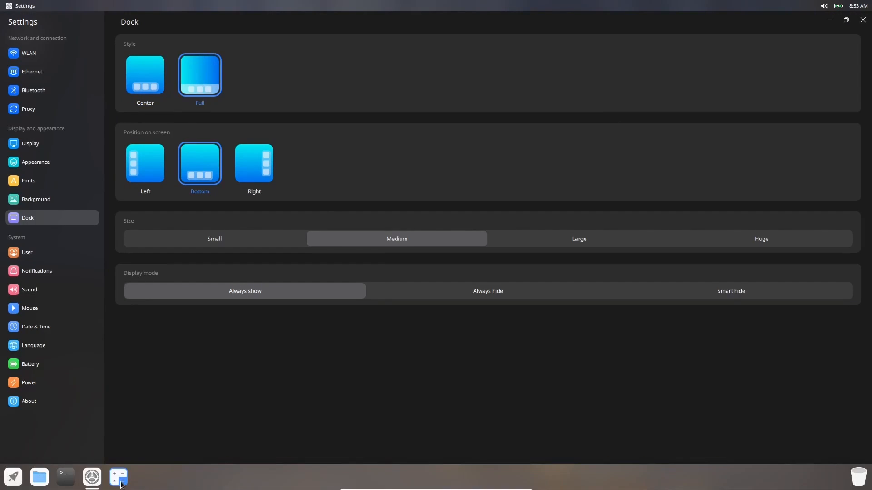
click(145, 76)
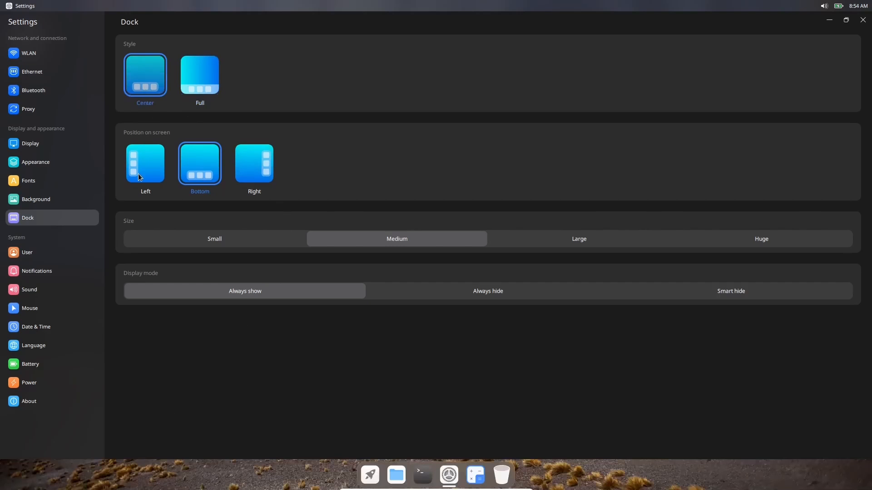
click(145, 164)
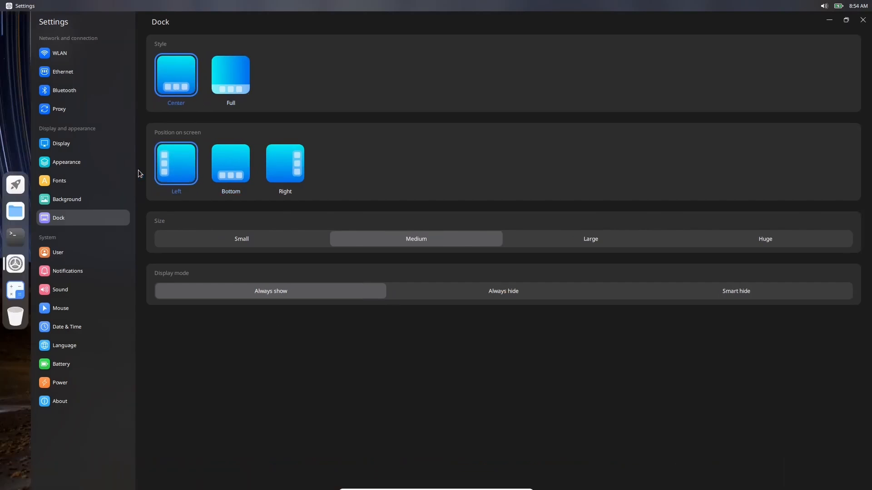
mouse_move(285, 163)
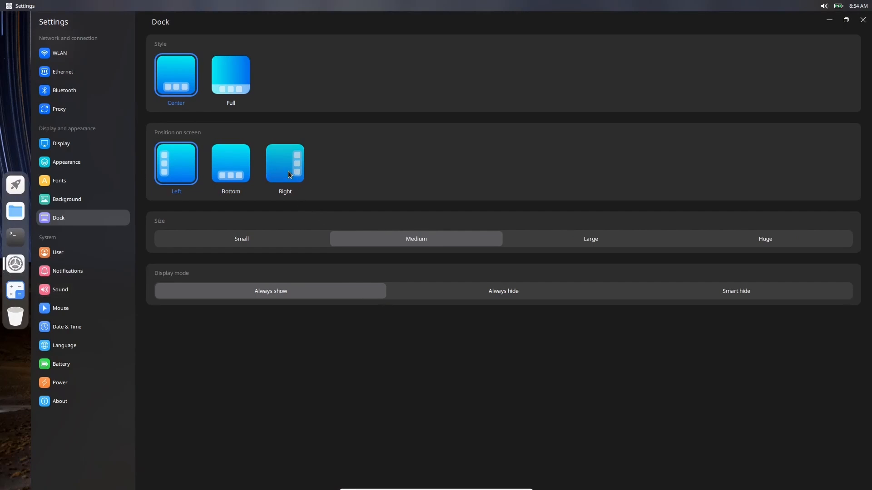
click(284, 163)
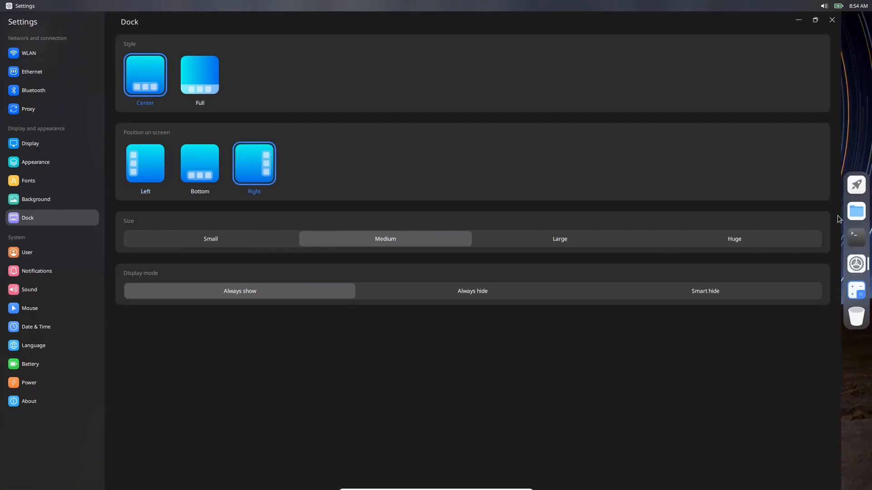
mouse_move(843, 220)
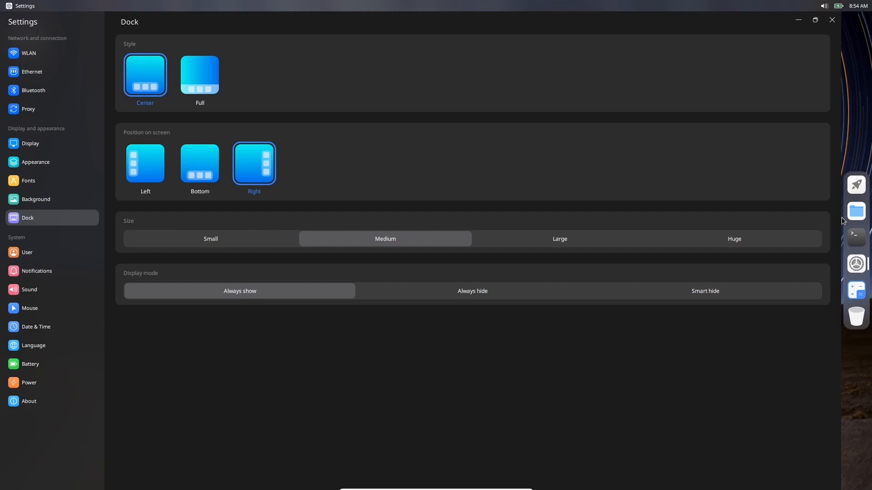
mouse_move(847, 168)
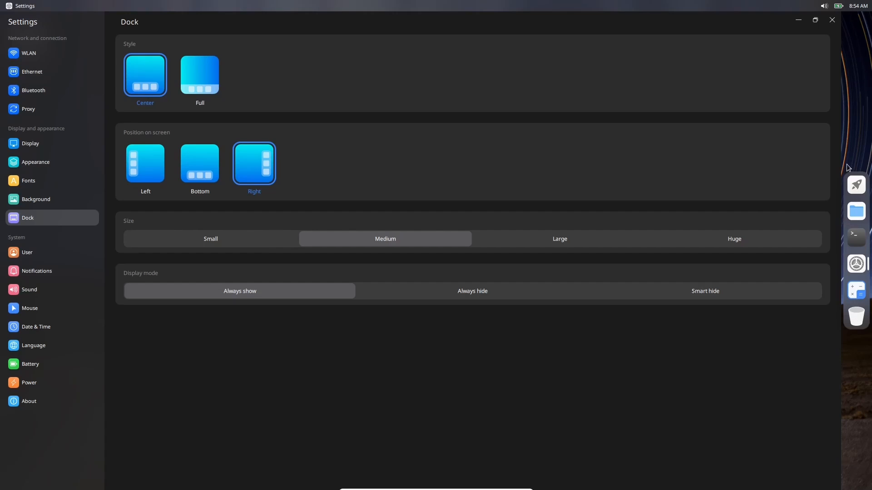
click(210, 238)
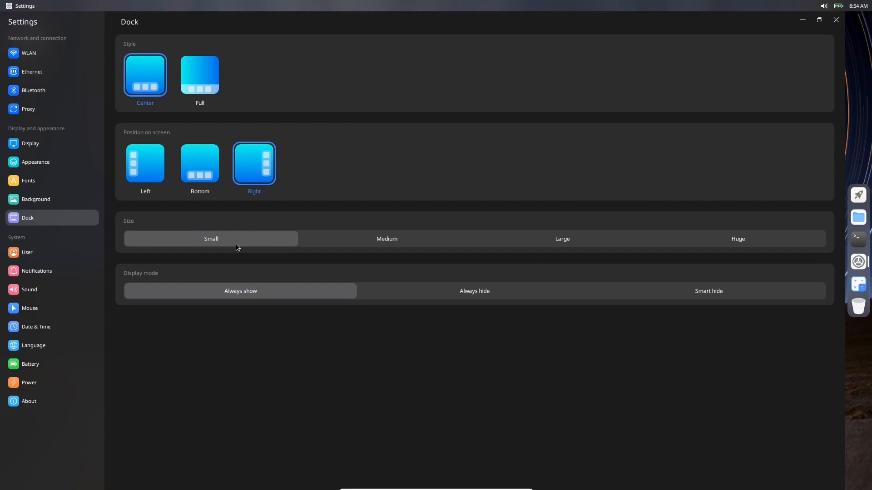
click(386, 239)
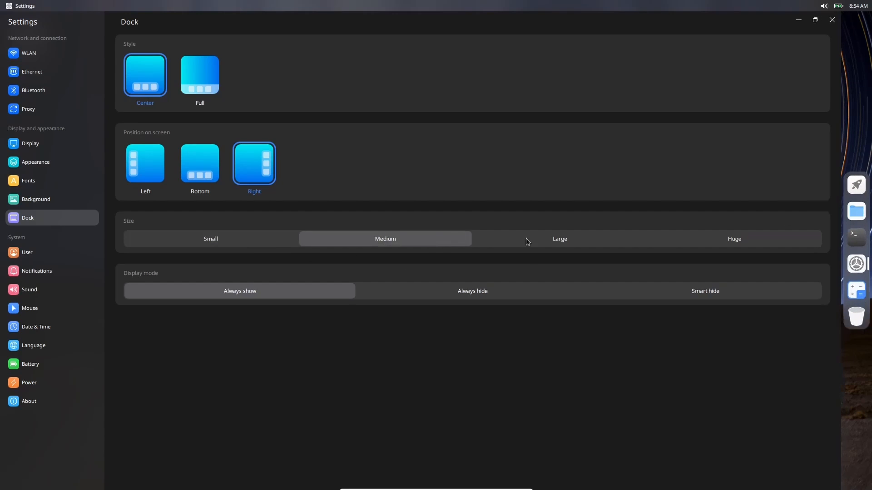
click(734, 239)
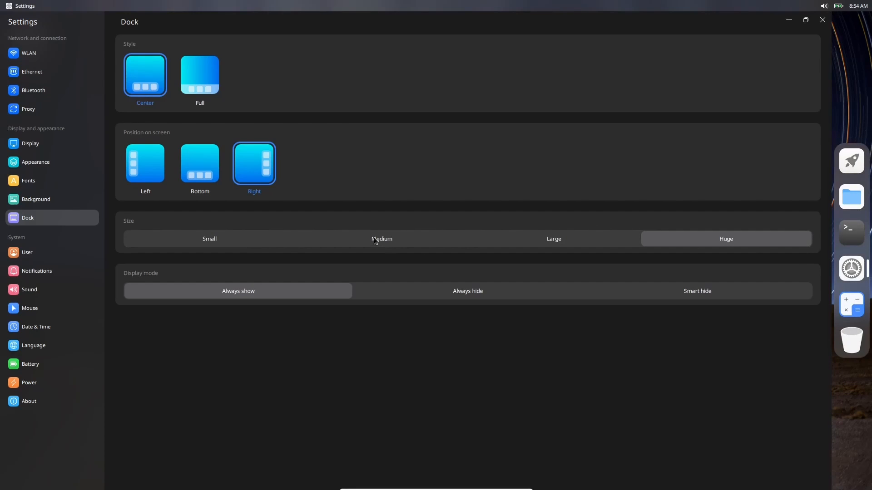
click(382, 239)
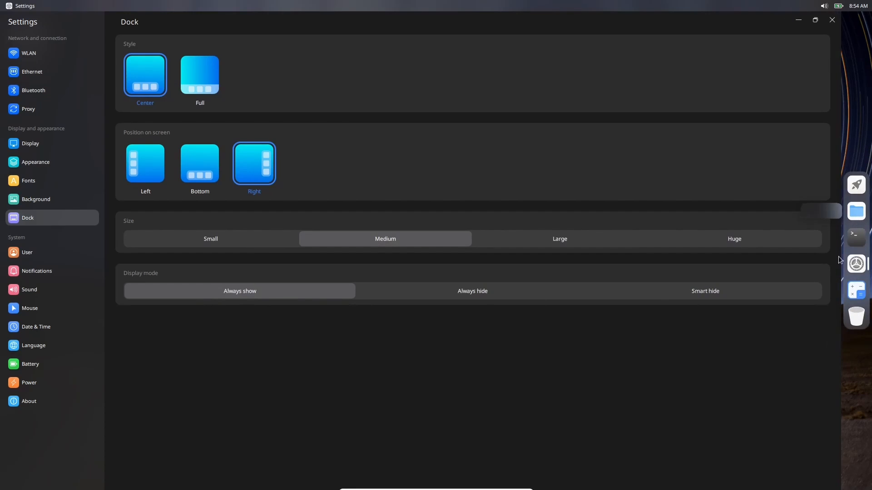
mouse_move(480, 311)
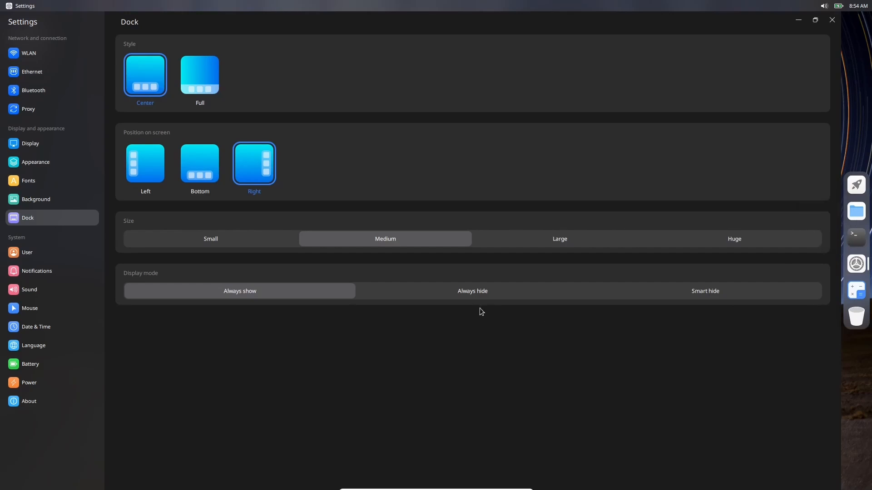
click(471, 291)
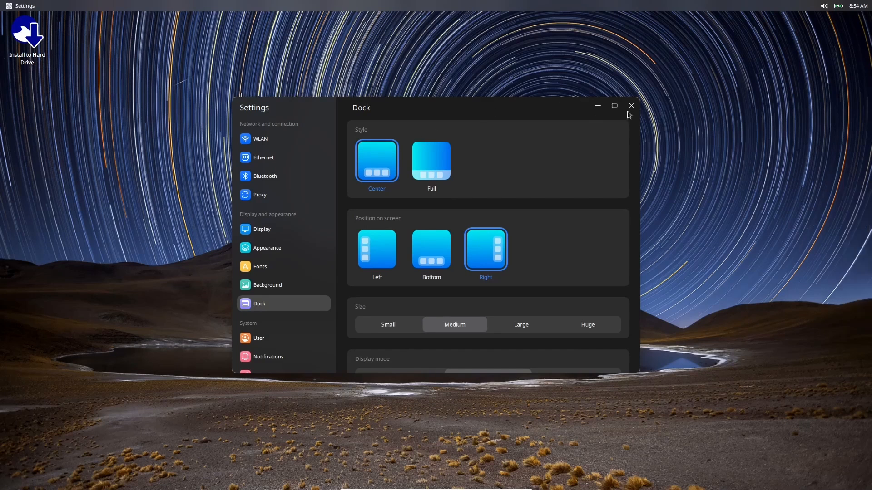
click(614, 105)
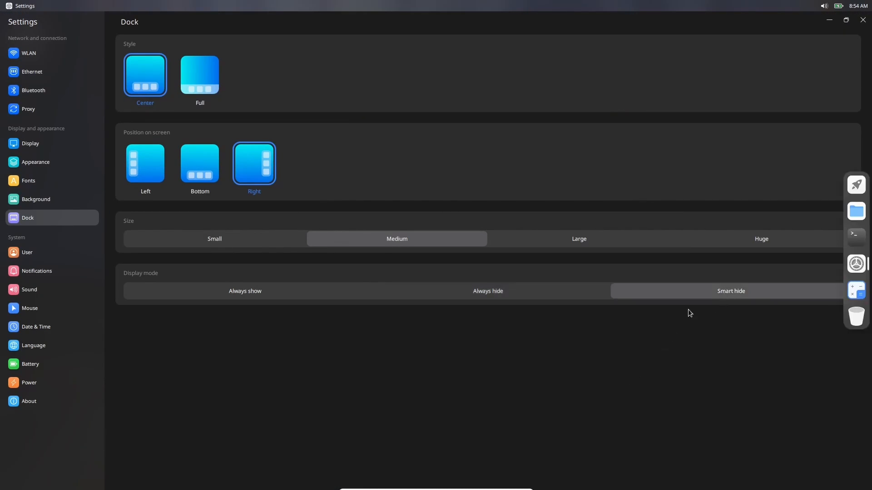
click(488, 290)
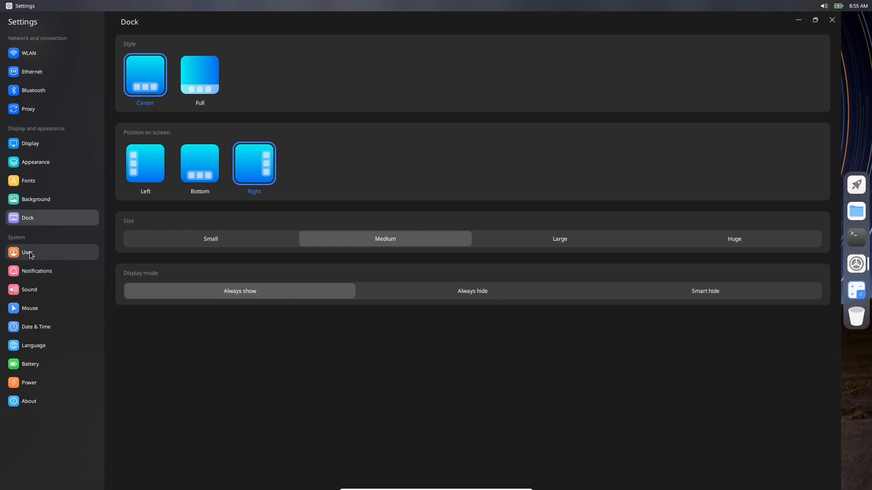
Go via Accounts to Notifications (Do Not Disturb off) and restore the window size.
click(27, 252)
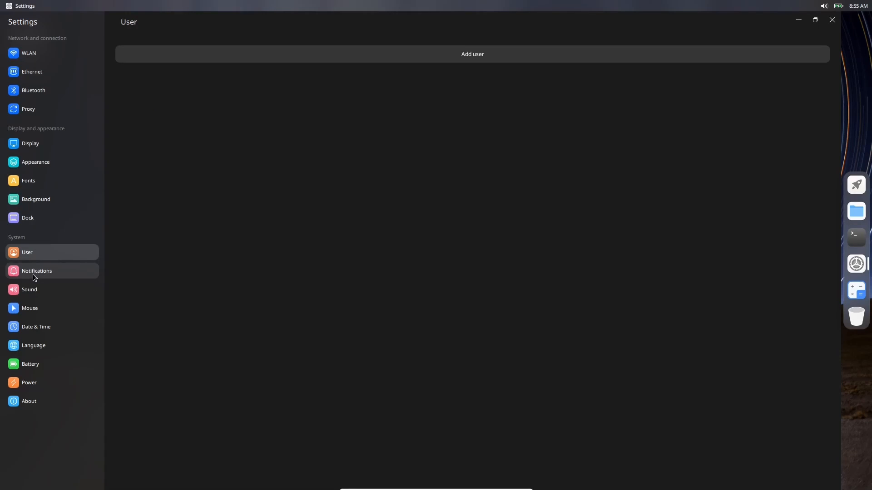
click(36, 270)
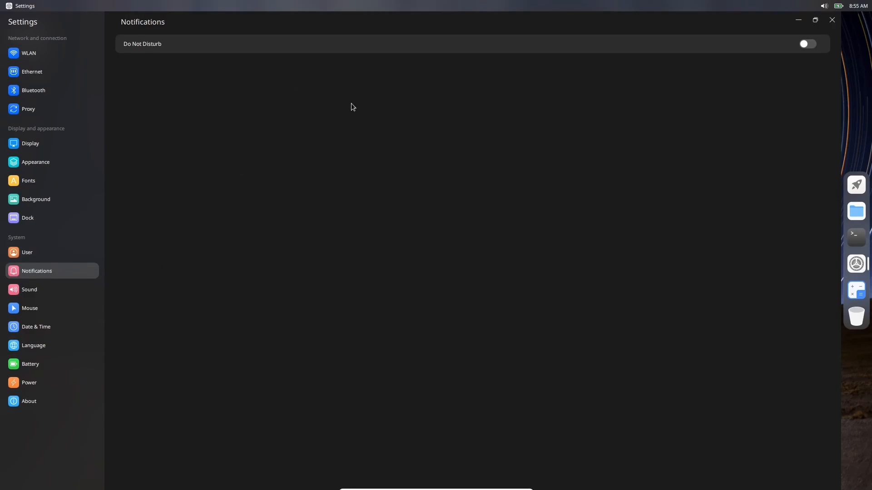
mouse_move(281, 67)
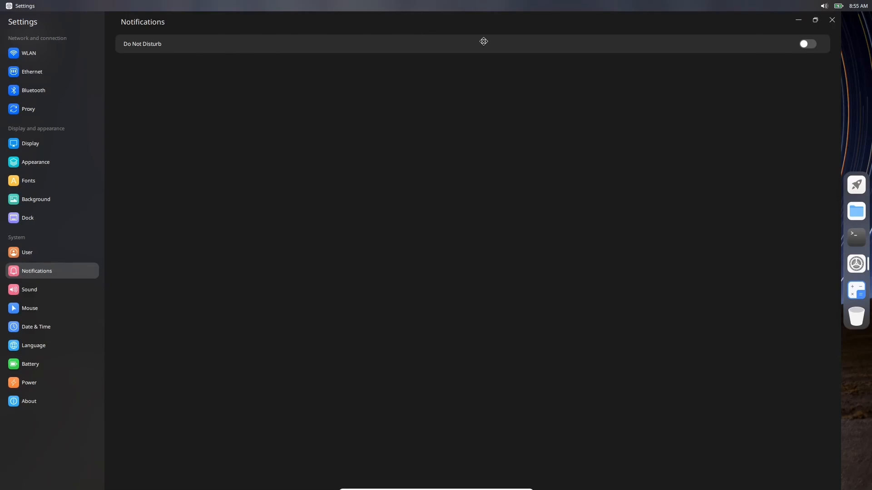
click(814, 20)
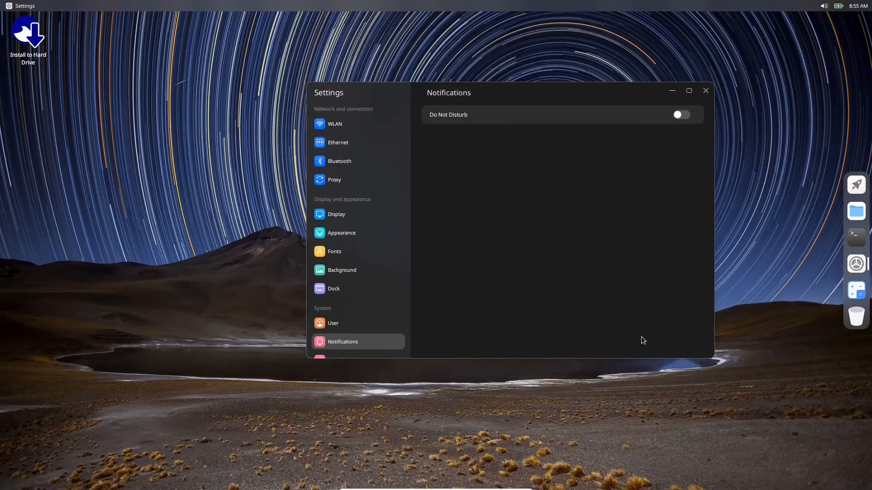
mouse_move(708, 374)
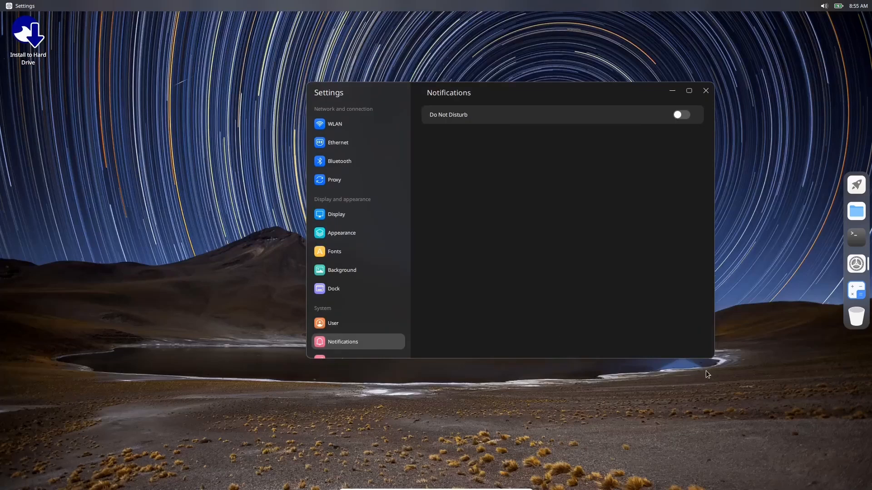
mouse_move(523, 52)
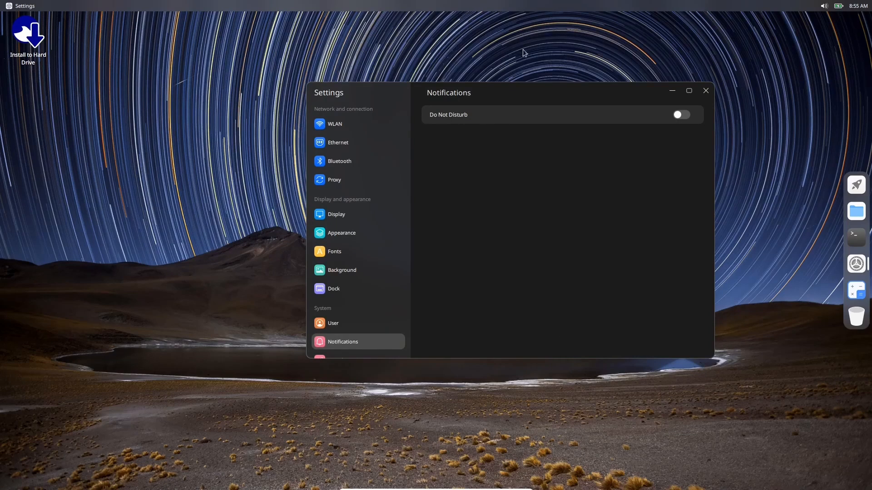
mouse_move(297, 201)
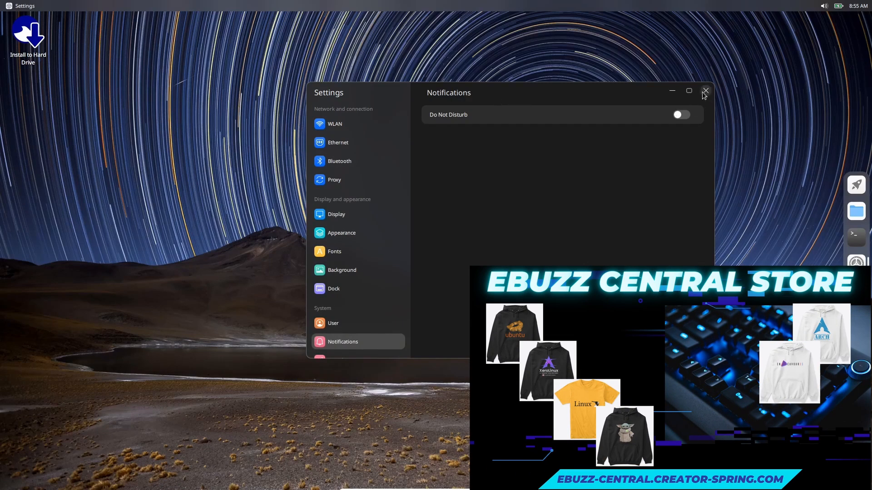
Close Settings and show the launcher's full-screen grid of installed apps.
click(706, 91)
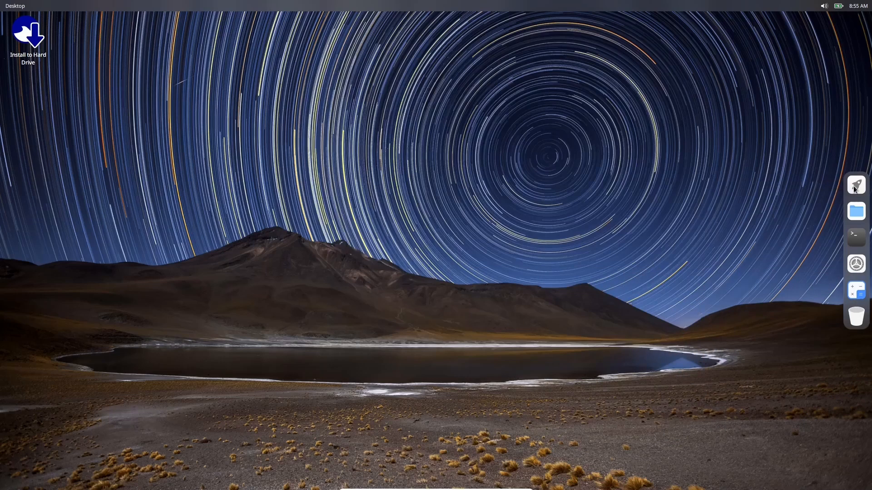
click(855, 186)
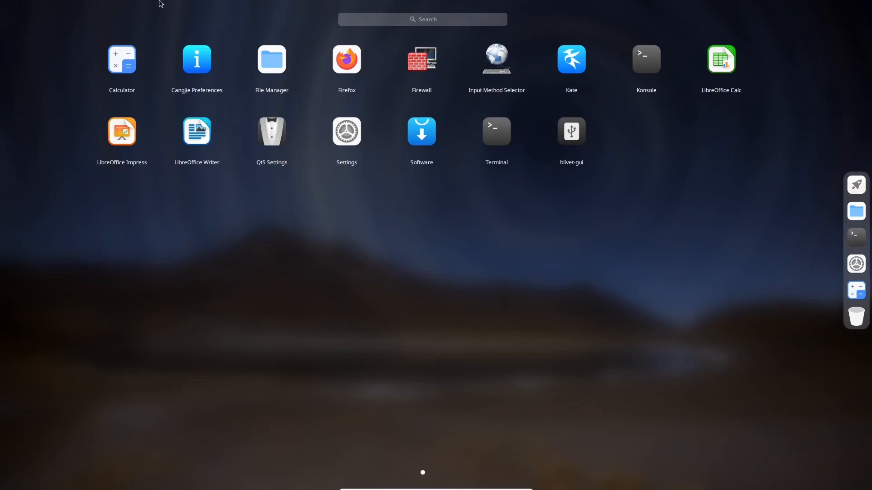
mouse_move(468, 176)
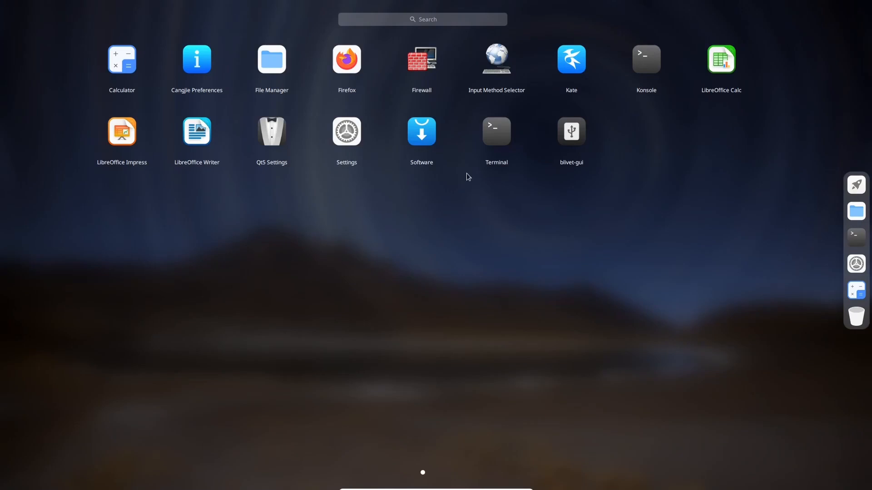
mouse_move(471, 176)
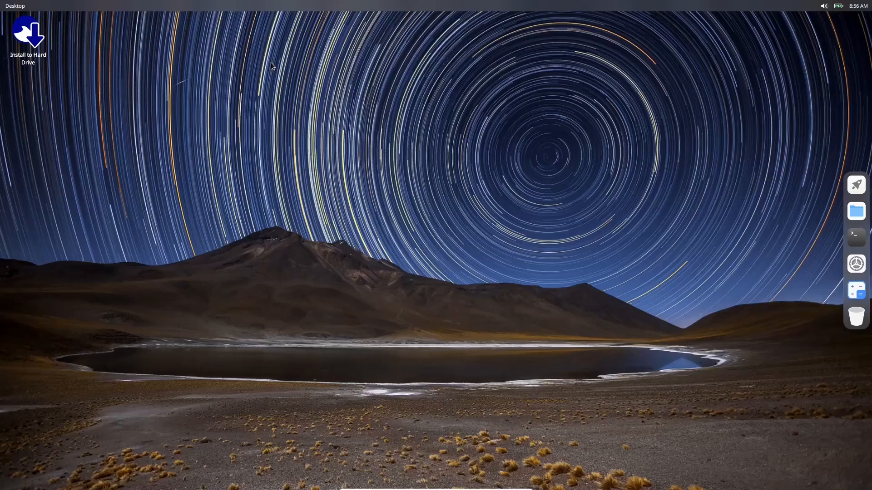
Open File Manager maximized at home, then view and dismiss Help > About.
click(855, 211)
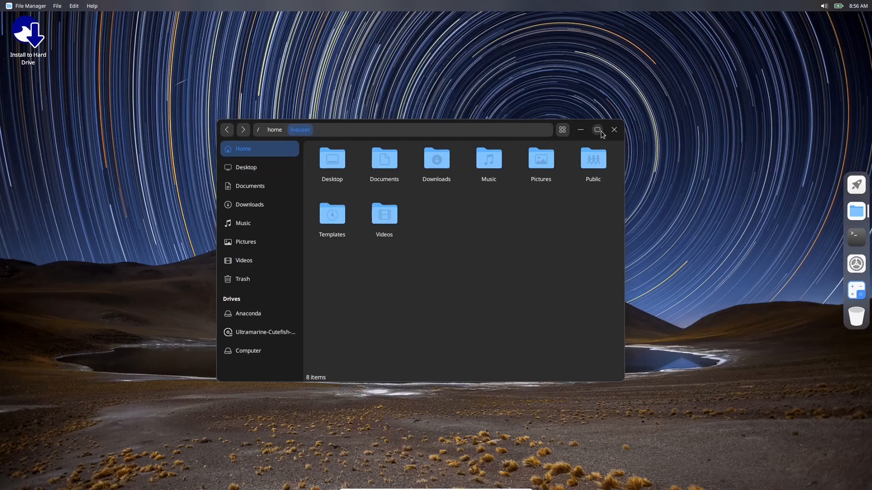
click(598, 131)
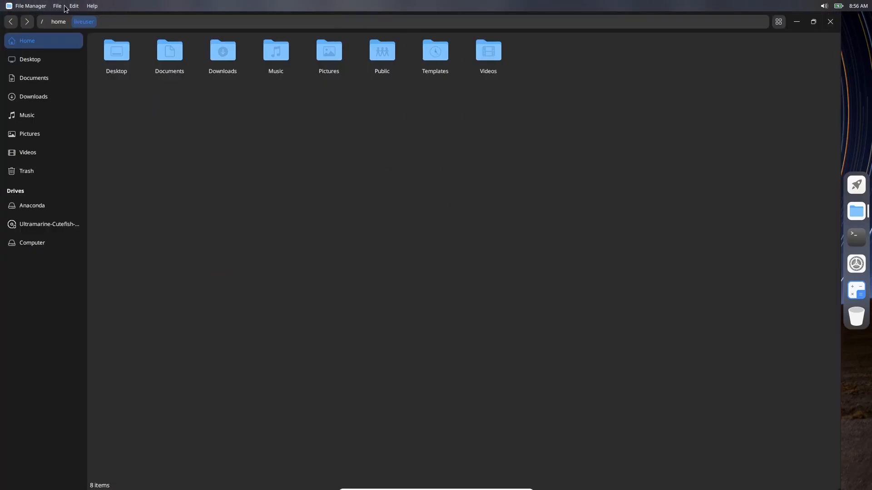
click(92, 6)
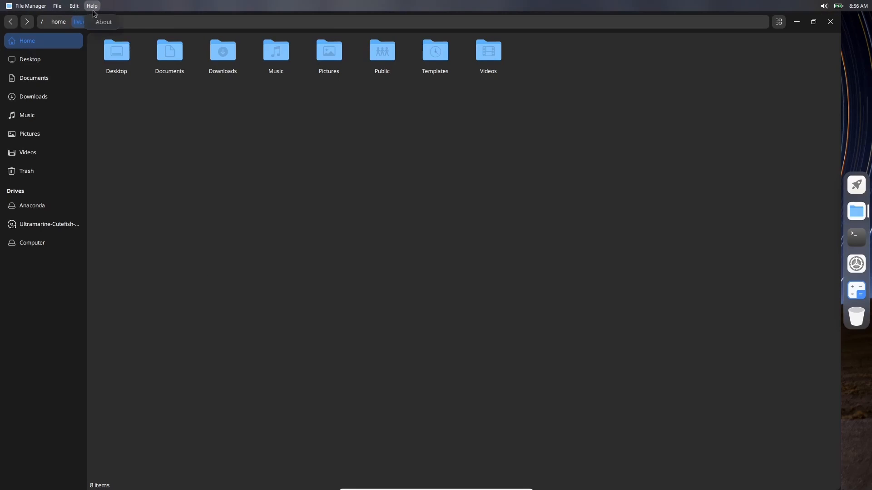
click(103, 22)
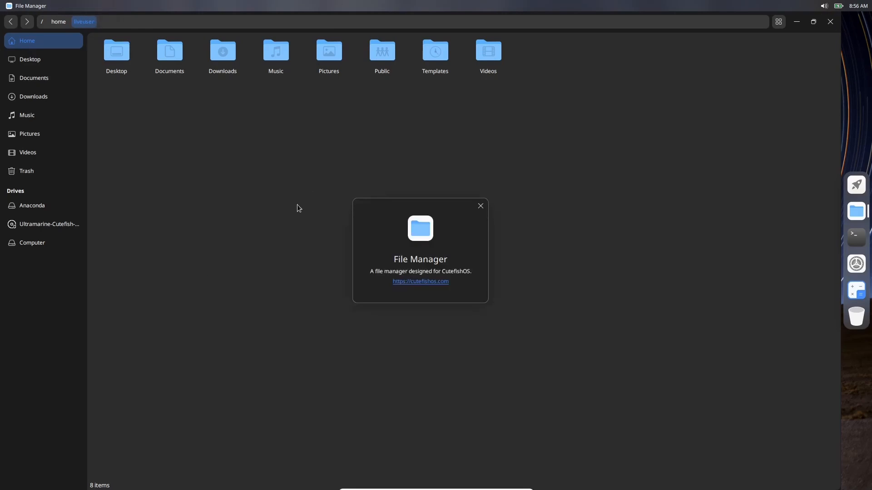
mouse_move(342, 375)
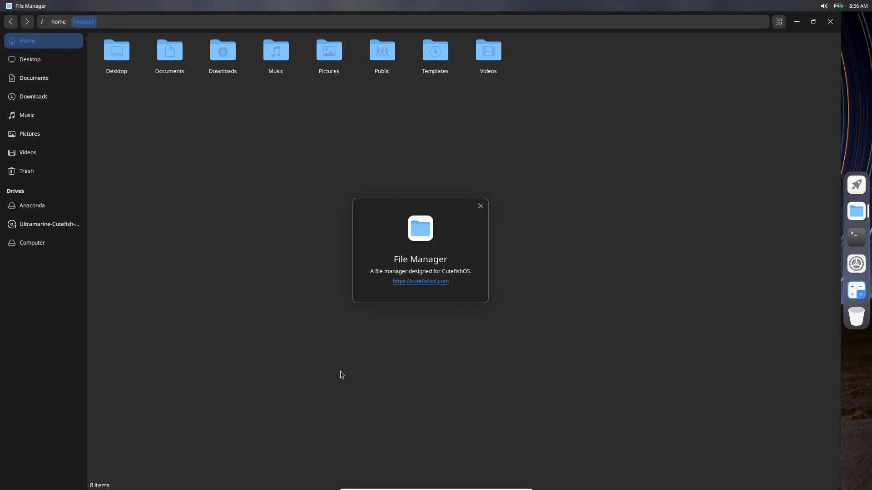
mouse_move(417, 322)
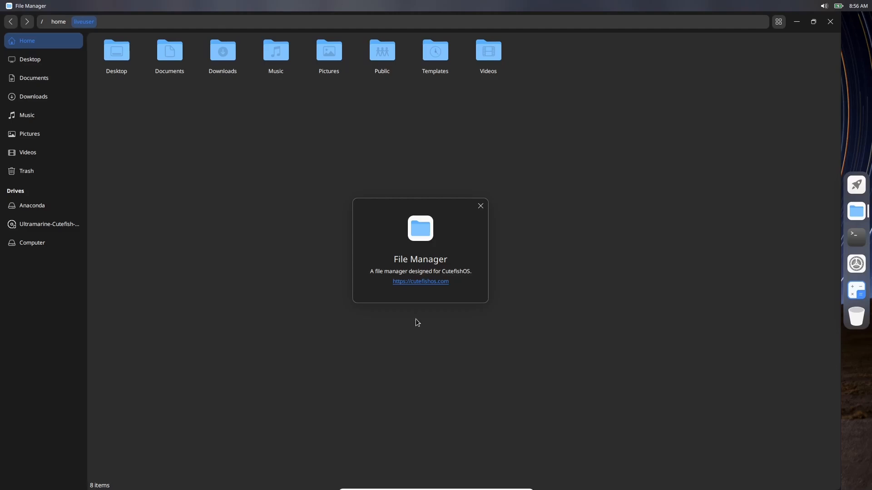
mouse_move(420, 281)
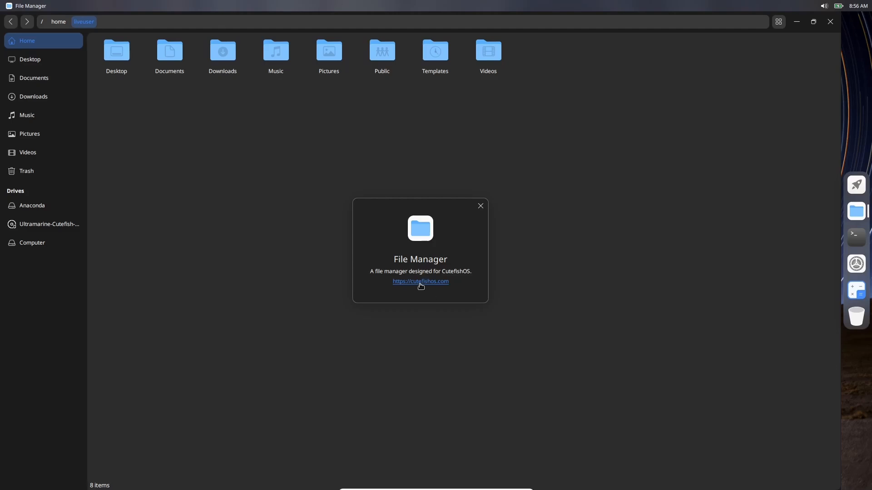
mouse_move(418, 215)
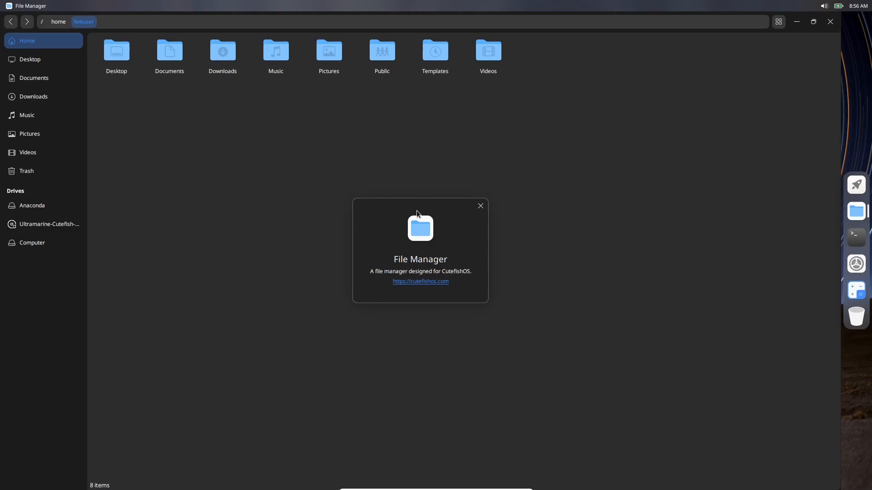
click(480, 206)
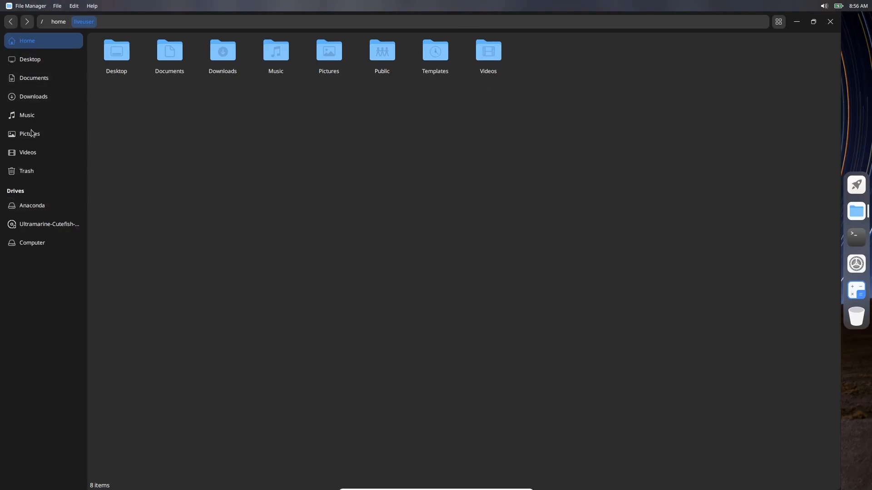
mouse_move(783, 51)
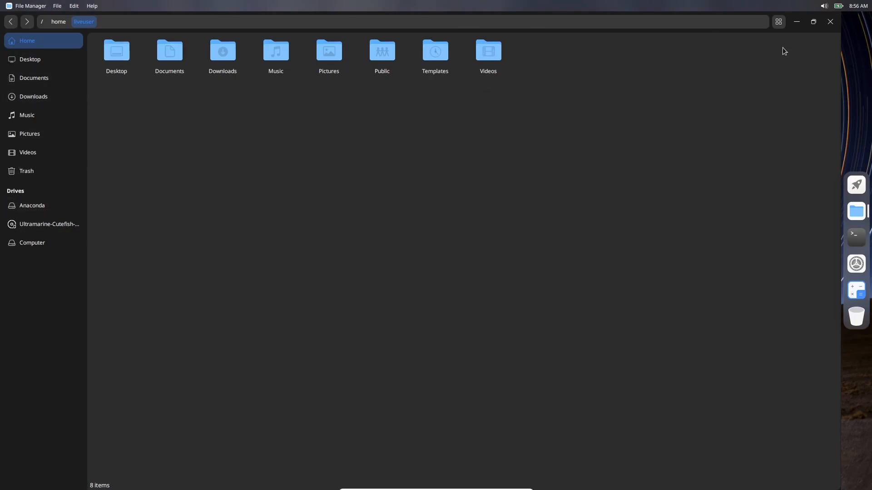
mouse_move(743, 102)
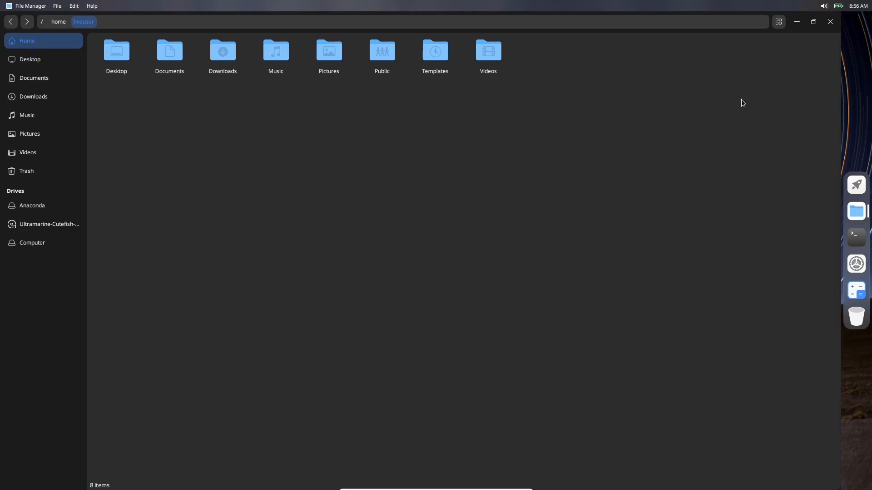
mouse_move(747, 102)
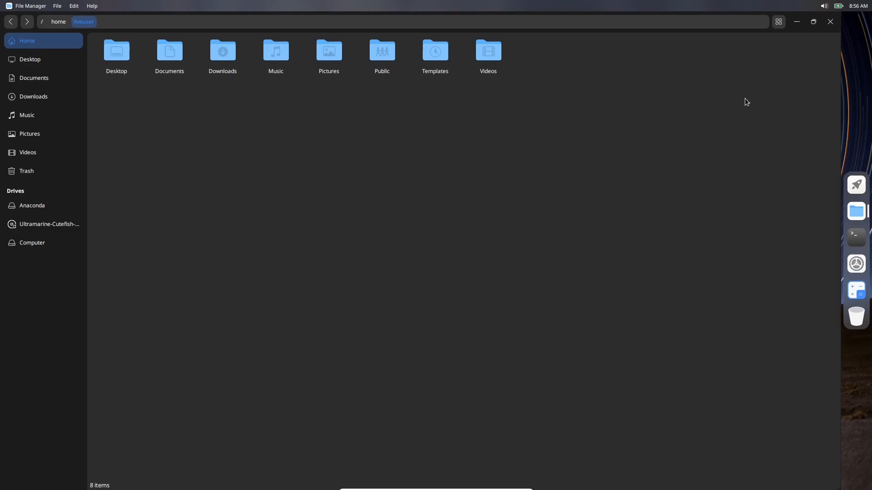
Close File Manager, run htop in a maximized Terminal, then quit Terminal and confirm with OK.
click(830, 22)
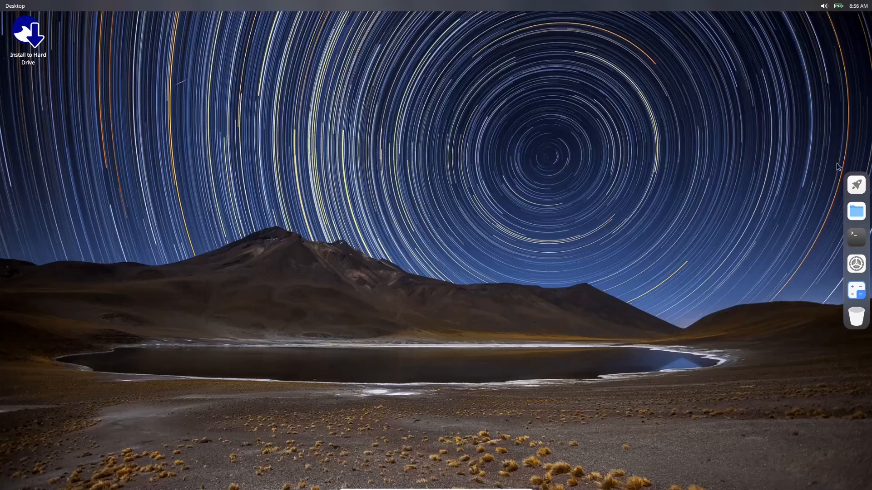
click(855, 234)
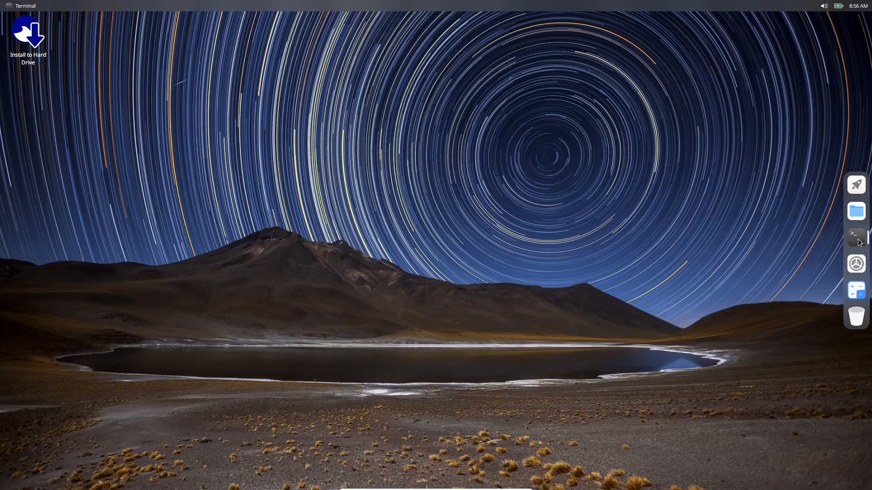
click(855, 233)
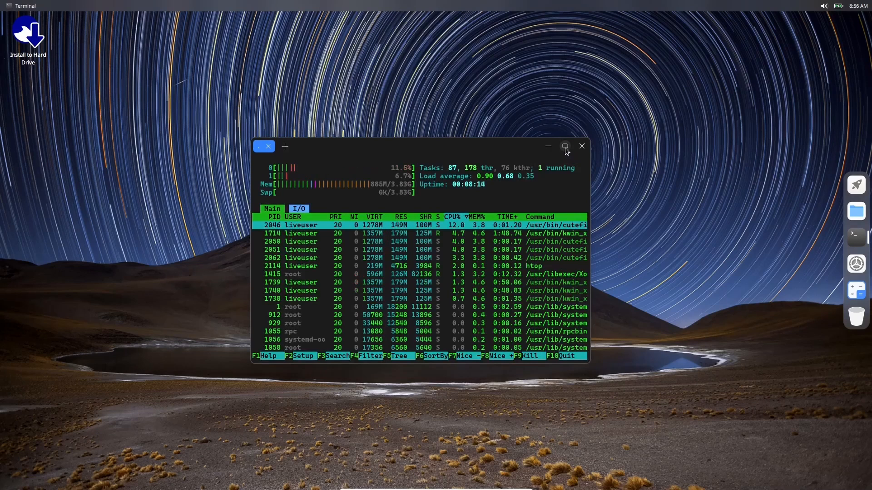
click(565, 147)
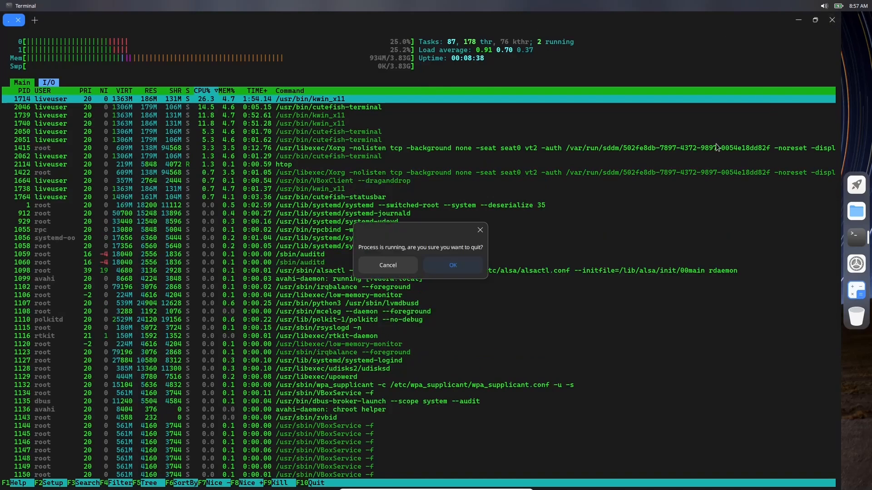
click(452, 265)
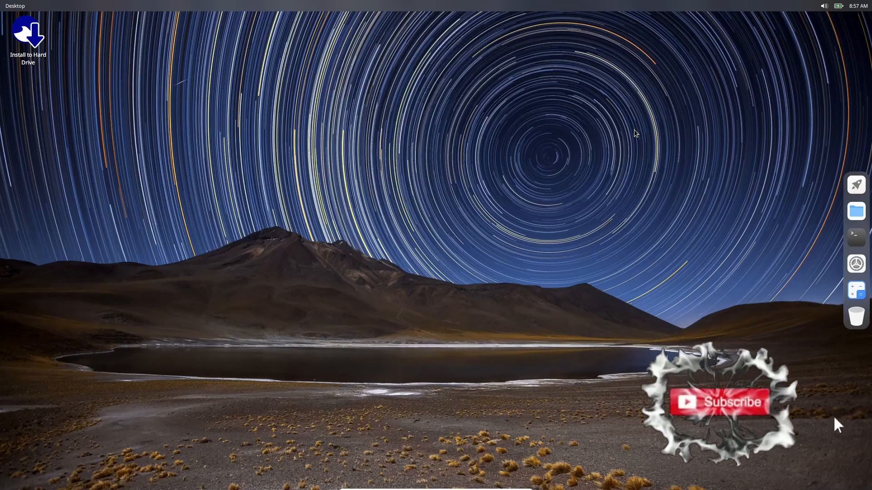
click(718, 402)
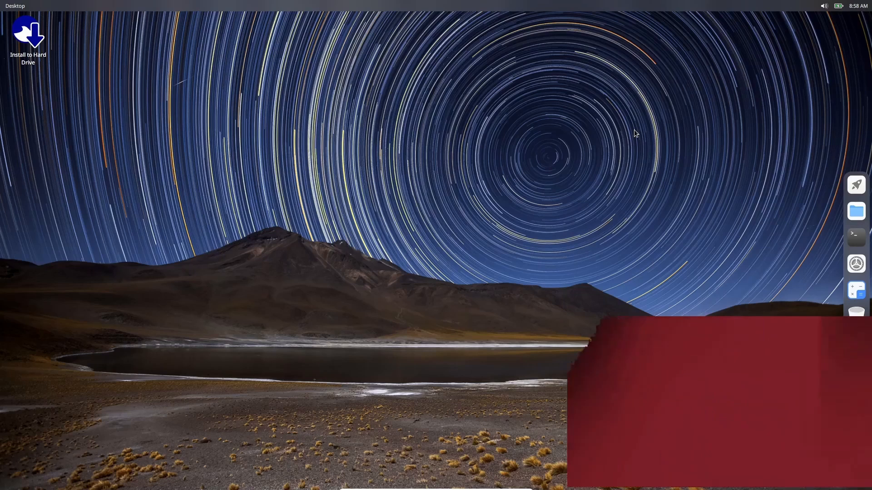
mouse_move(855, 184)
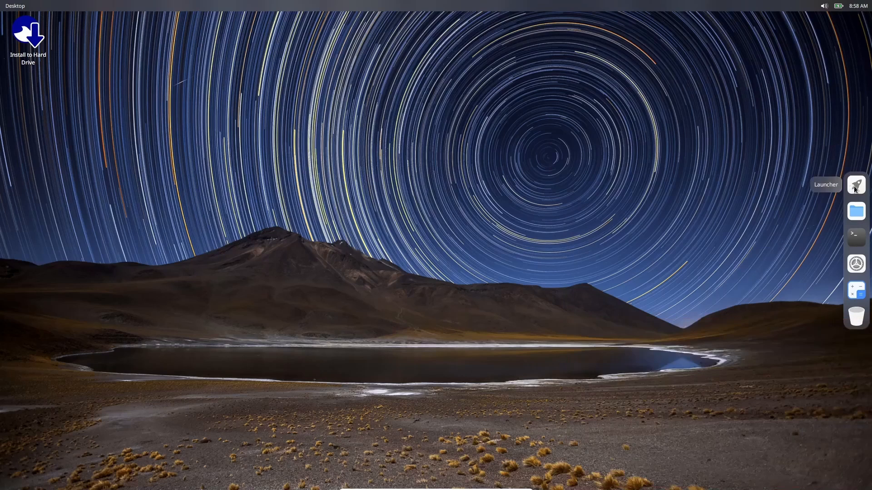
Start a blank Writer document from the launcher, dismiss the release notes bar, then close Writer.
click(855, 184)
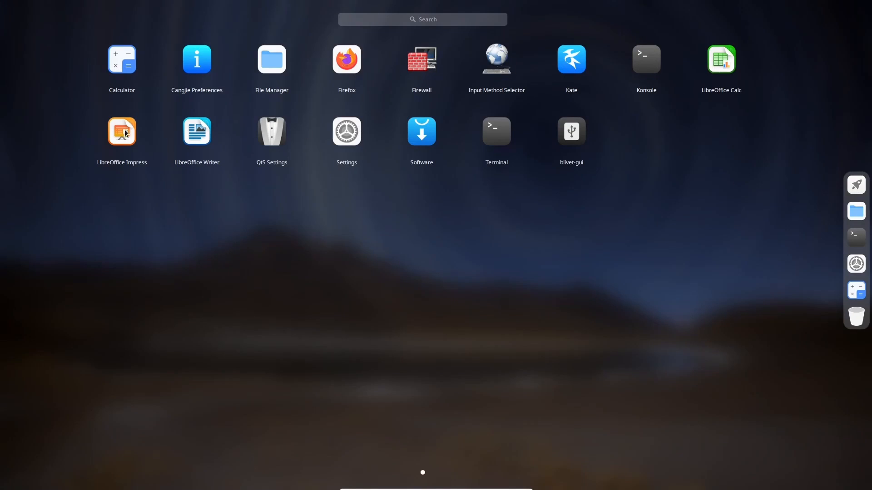
mouse_move(196, 132)
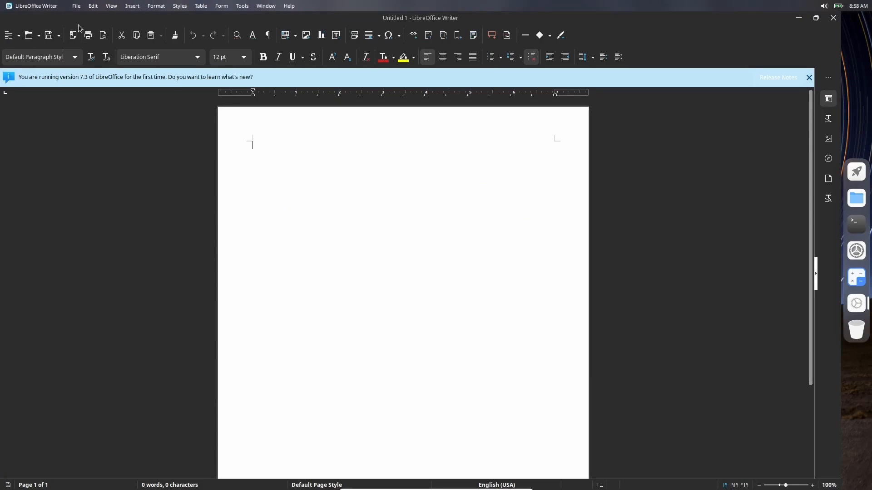
mouse_move(263, 29)
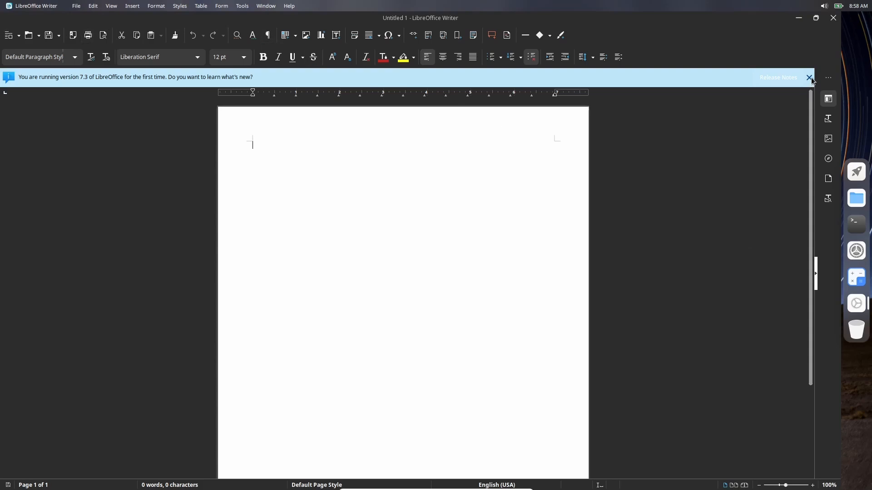
click(810, 77)
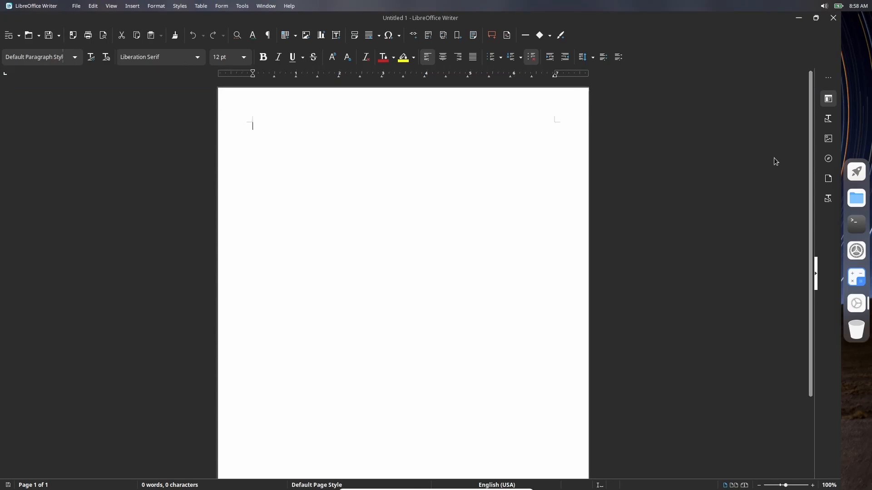
click(825, 5)
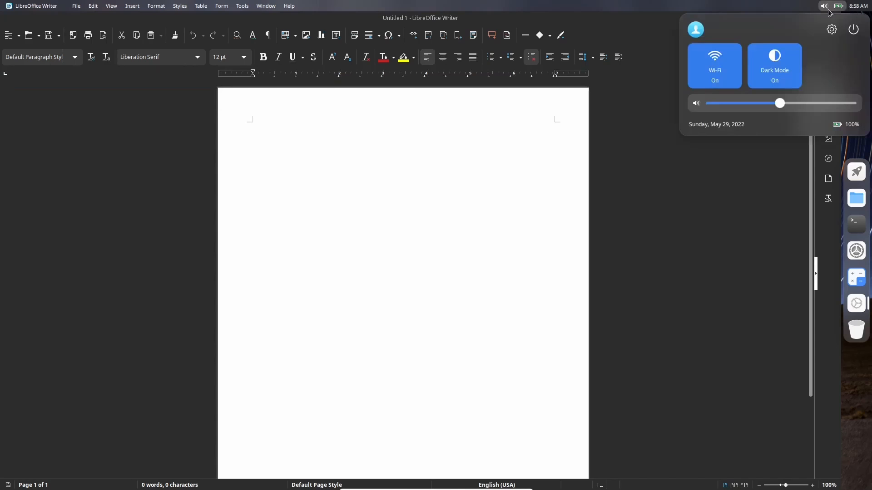
click(774, 65)
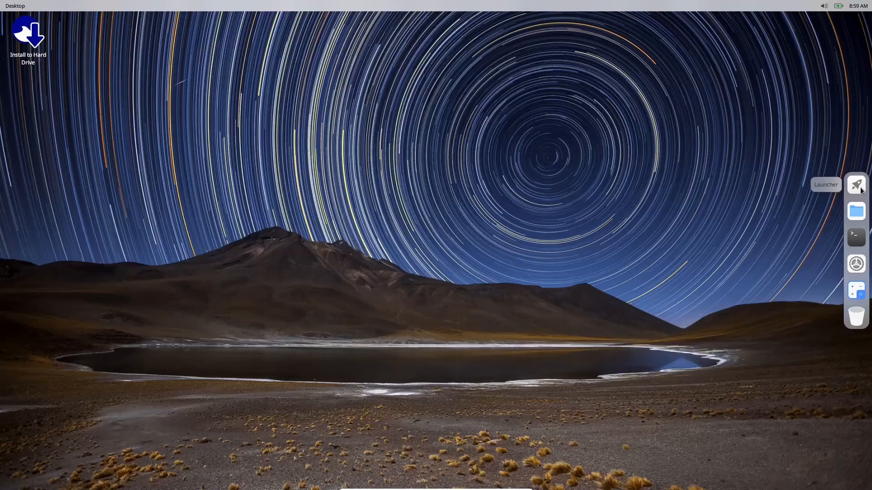
Reopen LibreOffice Writer from the launcher and close its blank Untitled 1 document.
click(855, 185)
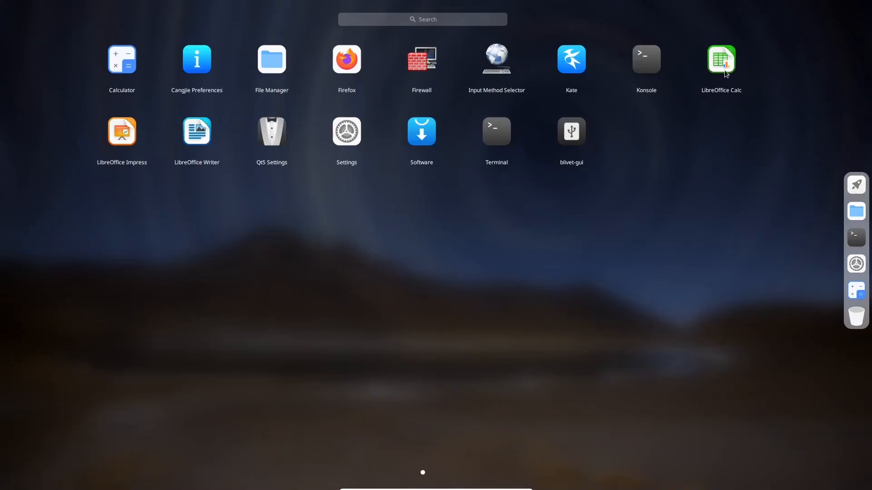
click(197, 132)
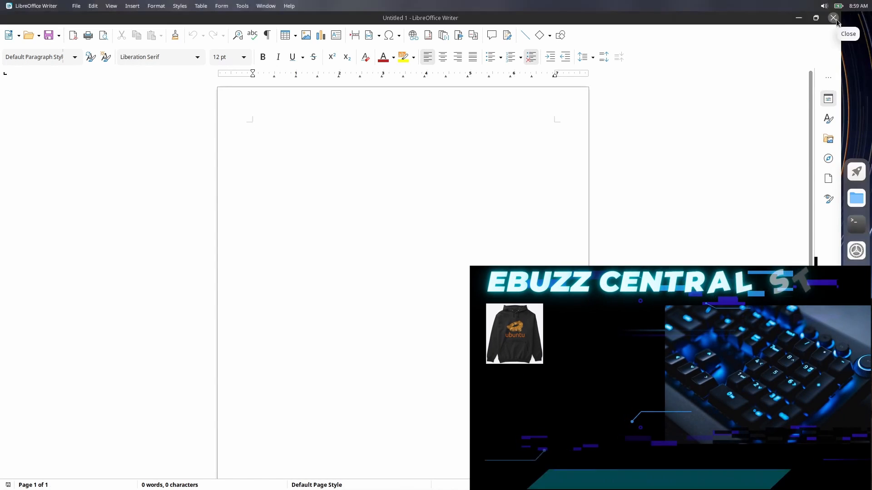
click(834, 17)
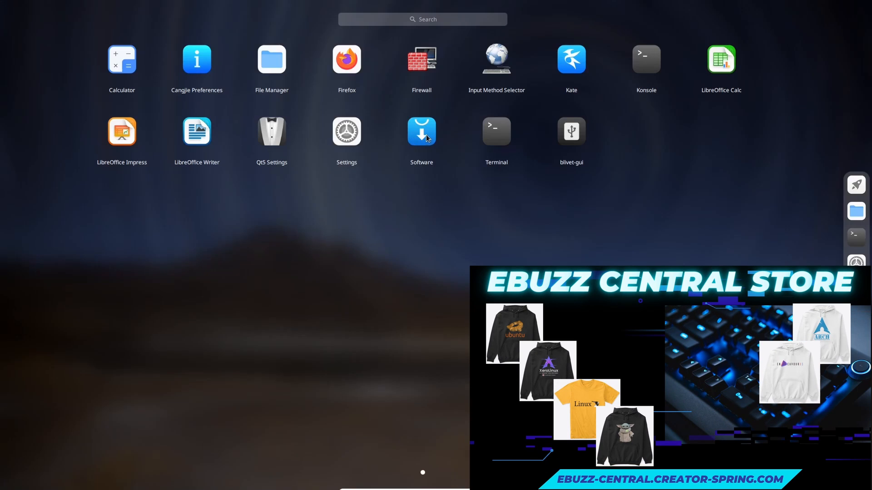
Launch Software, scroll the Explore page's featured and new apps, then show the Installed tab.
click(421, 131)
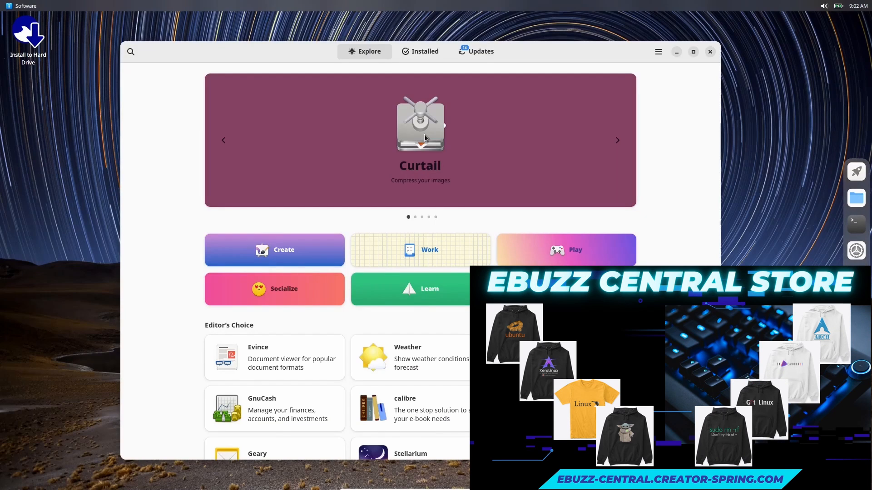
click(825, 5)
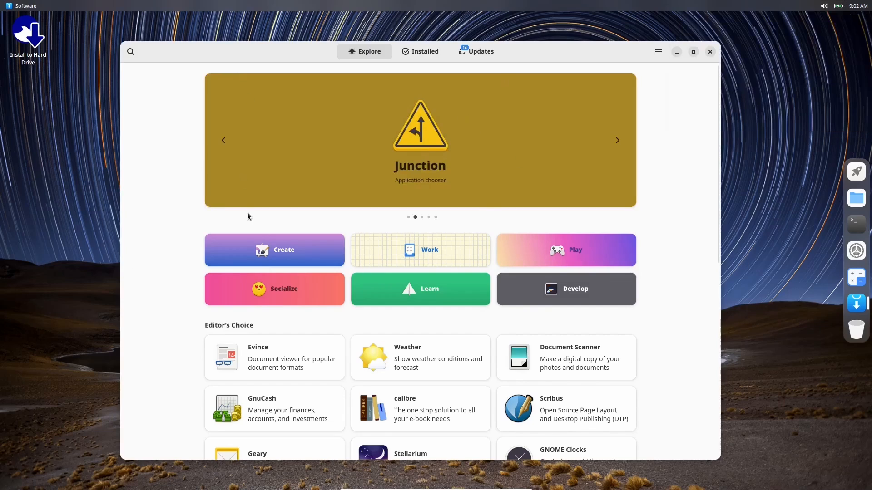
mouse_move(488, 160)
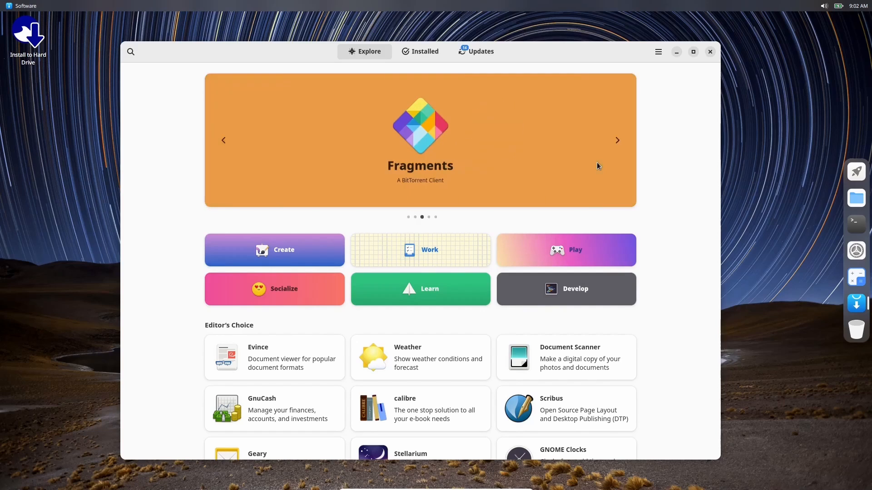
mouse_move(578, 159)
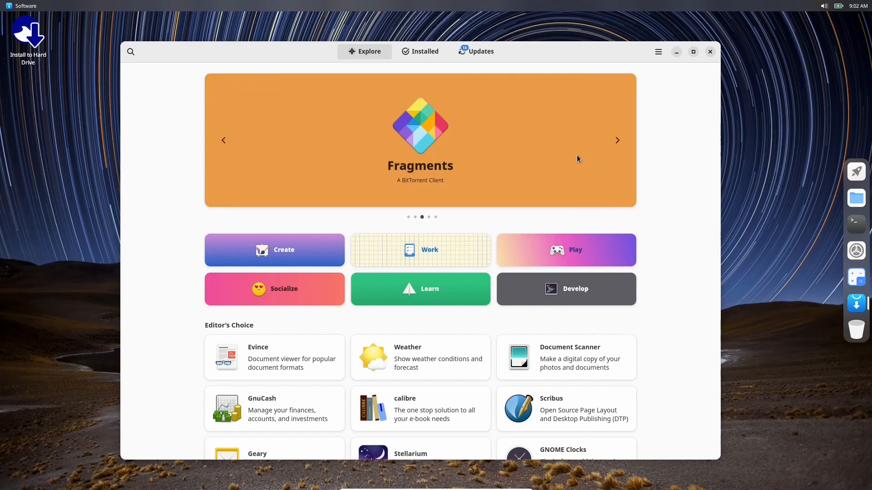
mouse_move(466, 246)
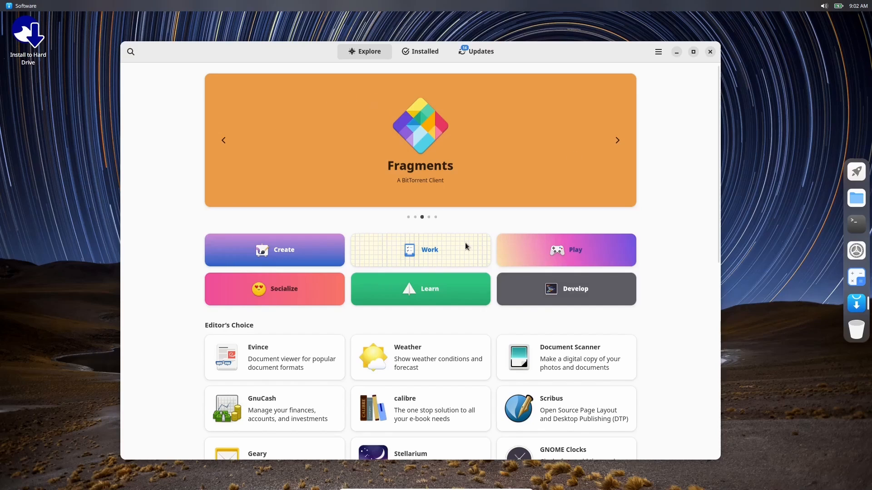
scroll(down, 3)
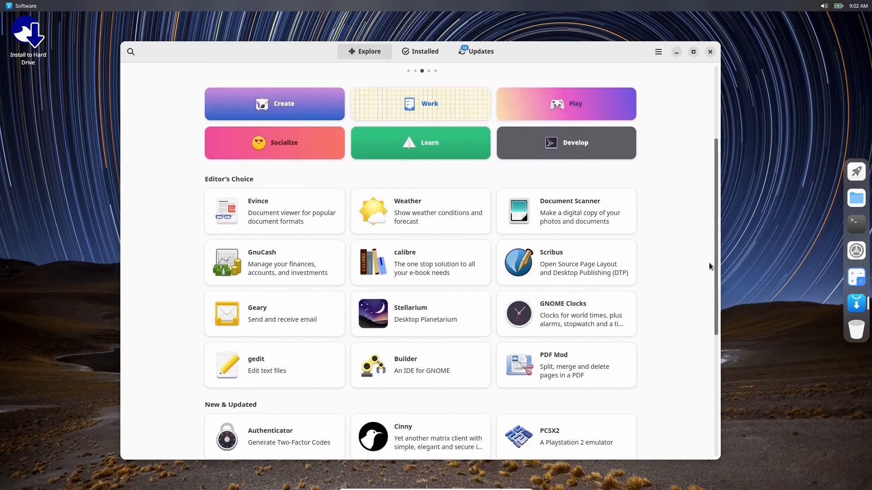
scroll(down, 3)
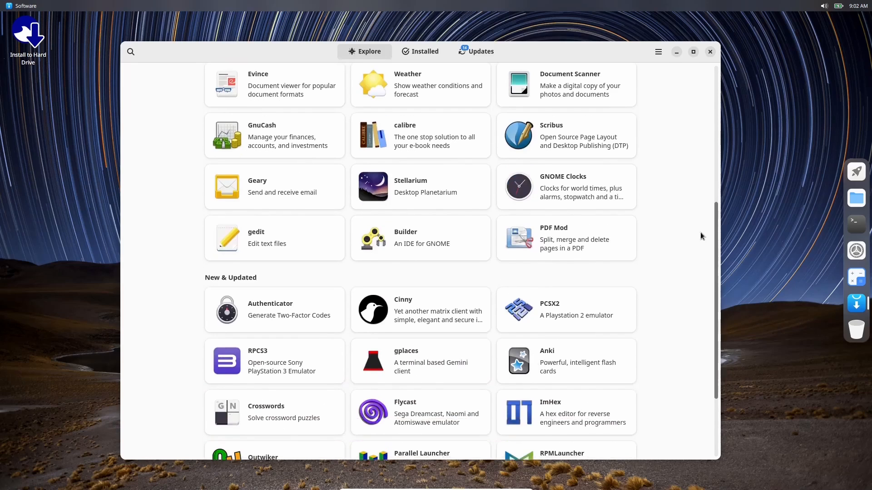
click(424, 52)
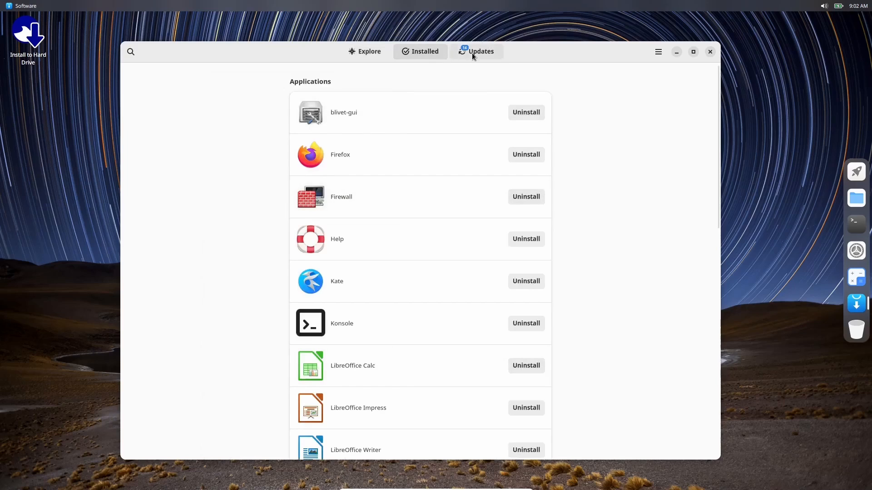
Review the system, Firefox and font updates on the Updates tab, then return to Installed.
click(480, 52)
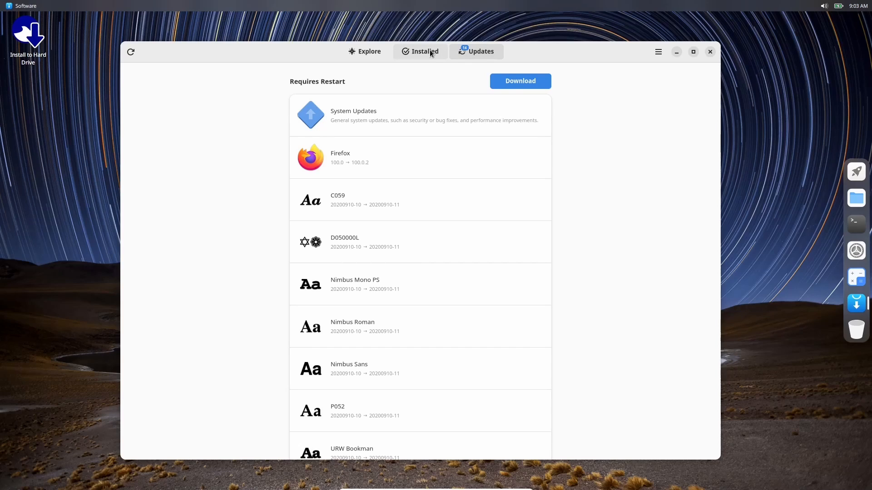
click(425, 51)
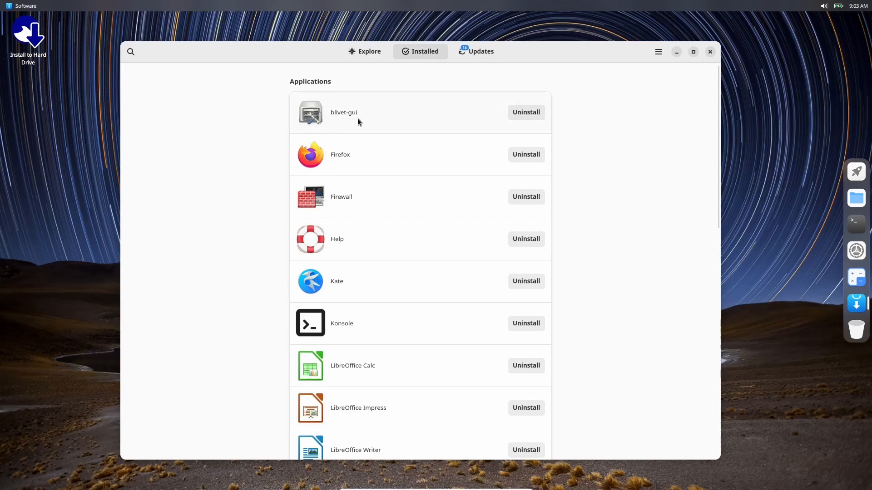
mouse_move(372, 107)
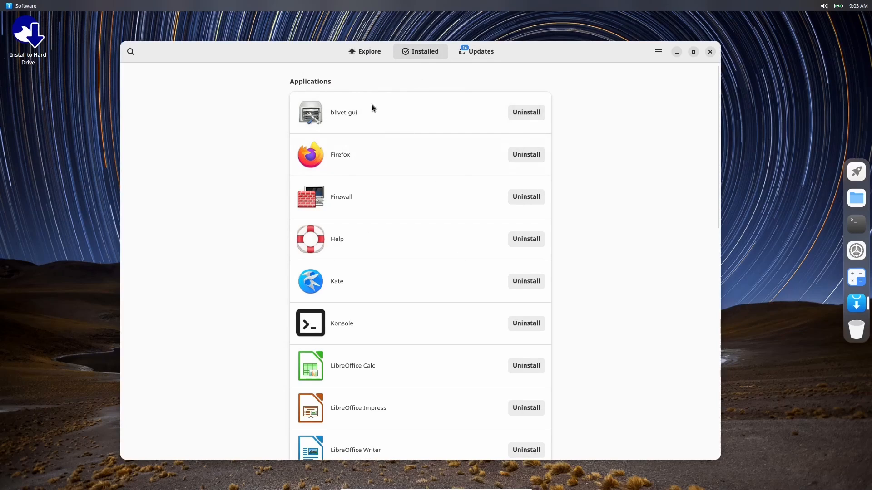
mouse_move(372, 95)
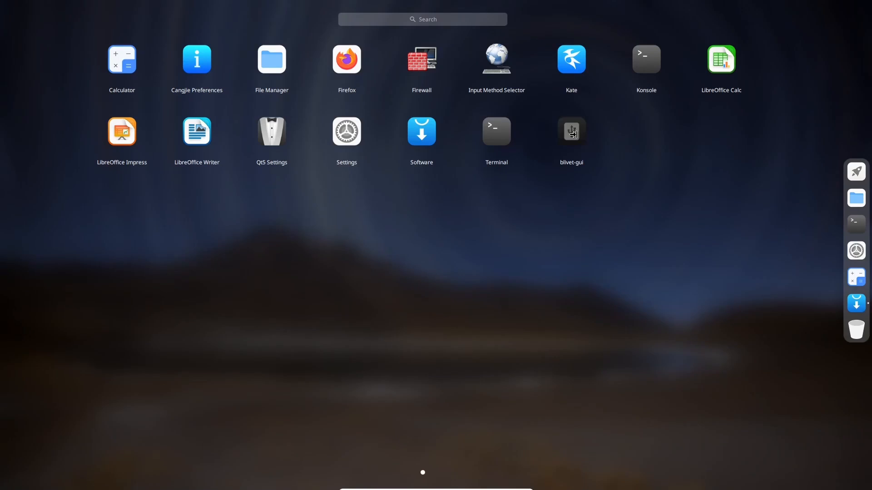
Launch blivet-gui, view zram0 with 3.83 GiB free, then close it.
click(570, 131)
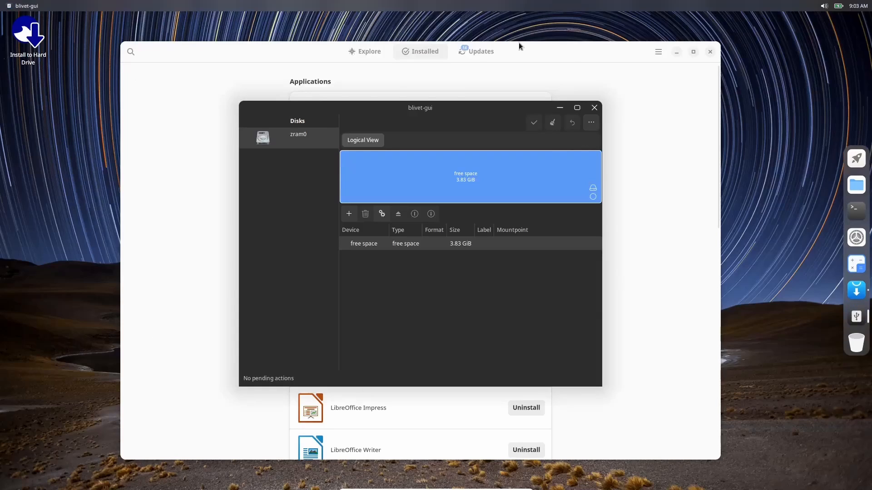
mouse_move(282, 122)
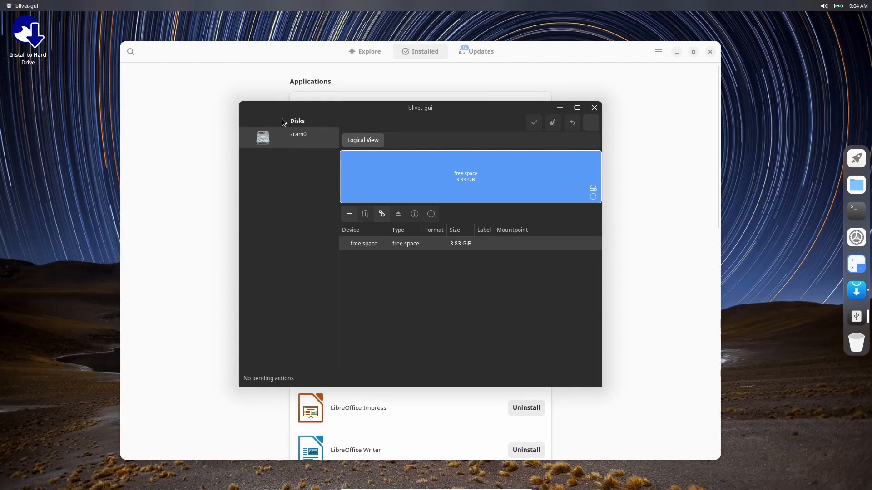
mouse_move(448, 186)
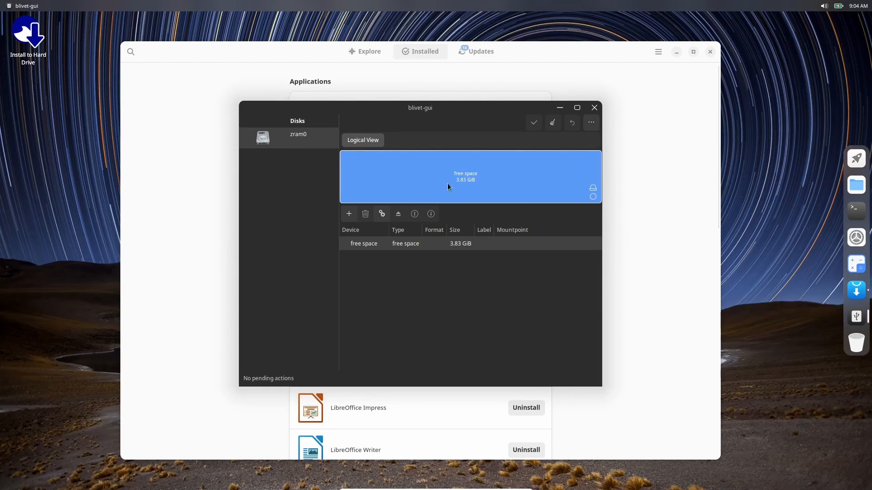
mouse_move(386, 185)
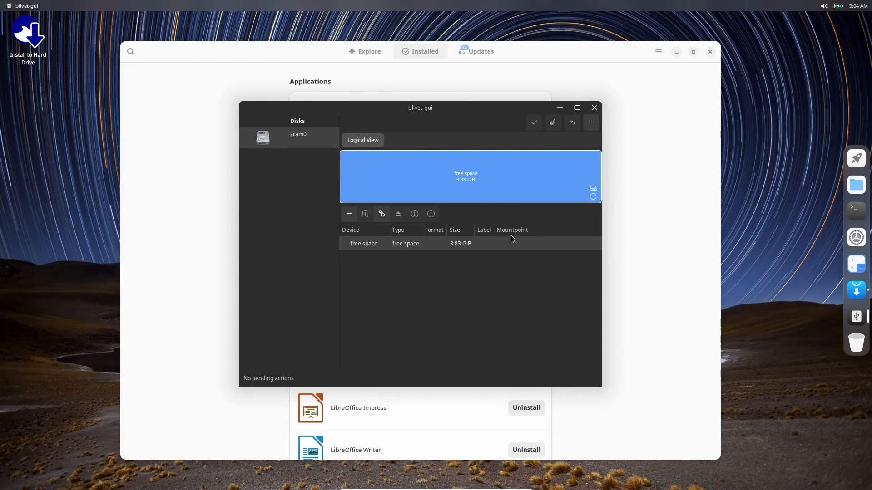
mouse_move(382, 180)
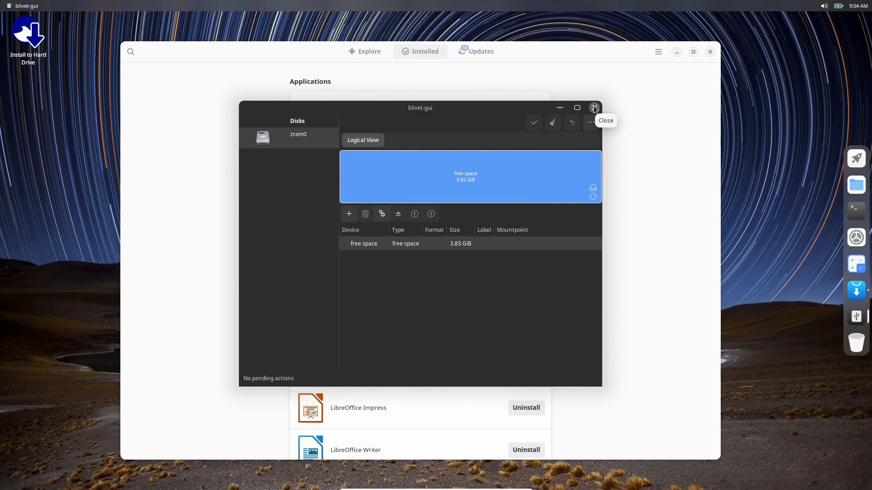
click(594, 108)
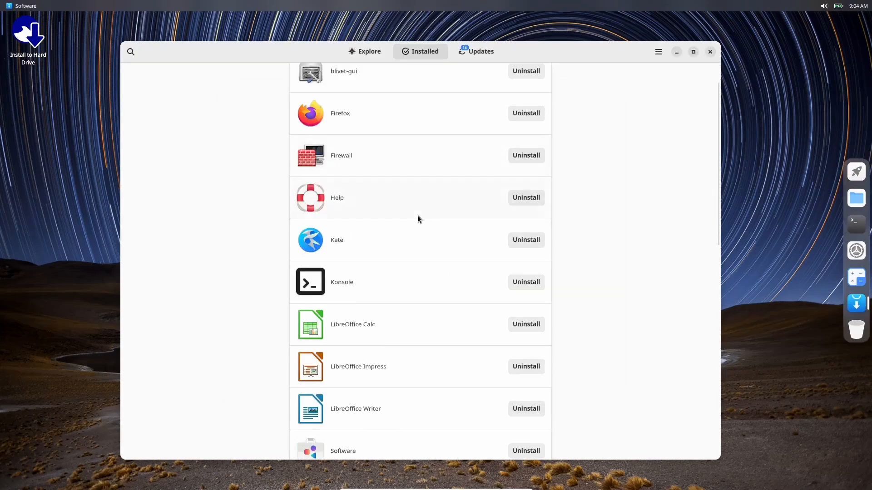
From Explore, search the store for 'obs' and open the OBS Studio result.
click(364, 51)
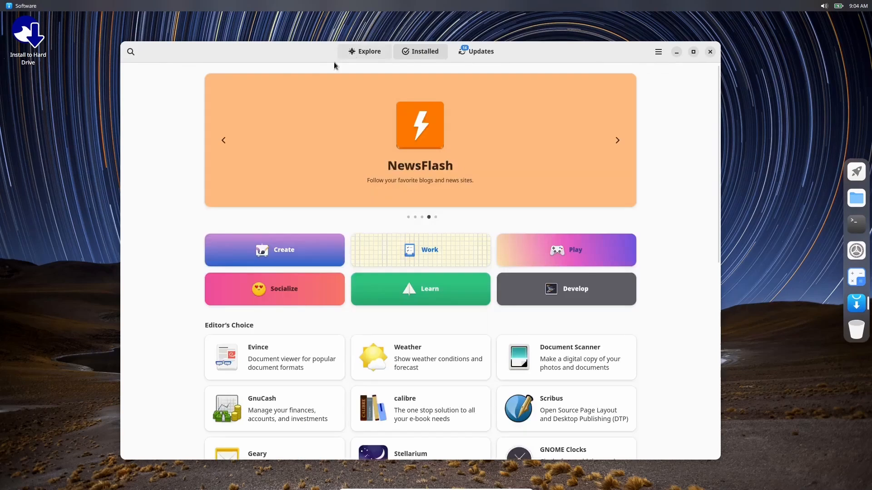
click(131, 52)
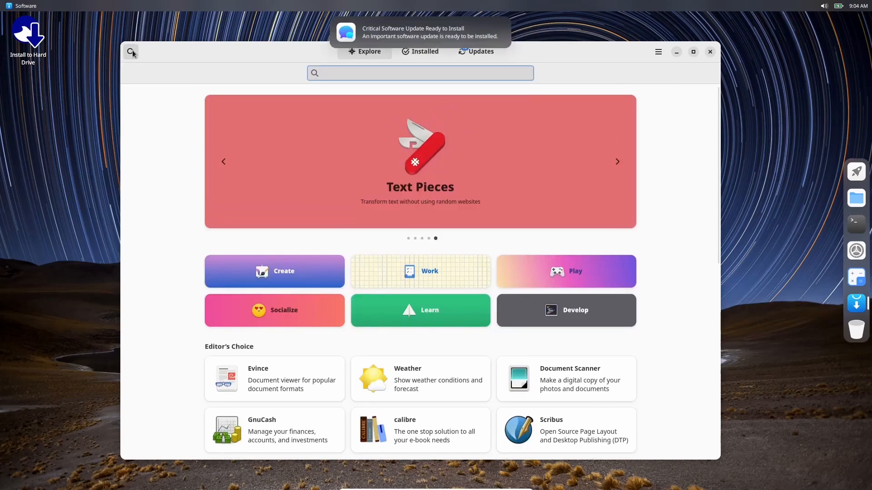
click(420, 73)
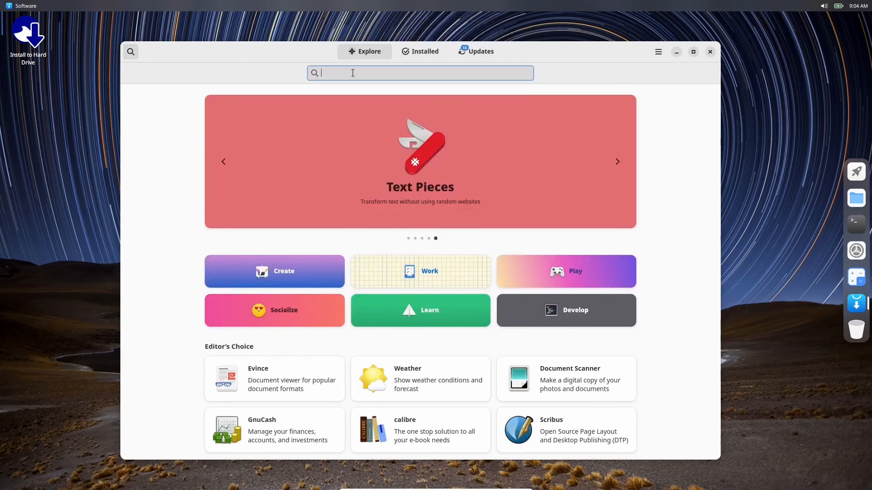
text(obs)
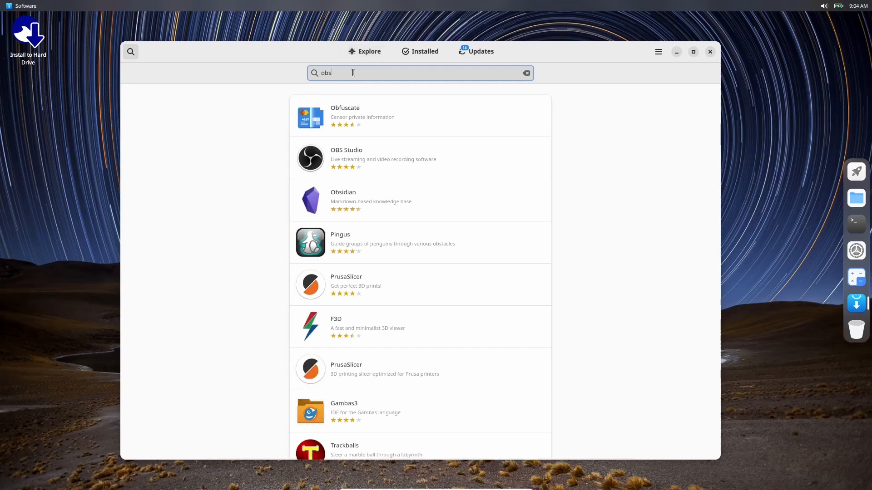
mouse_move(359, 163)
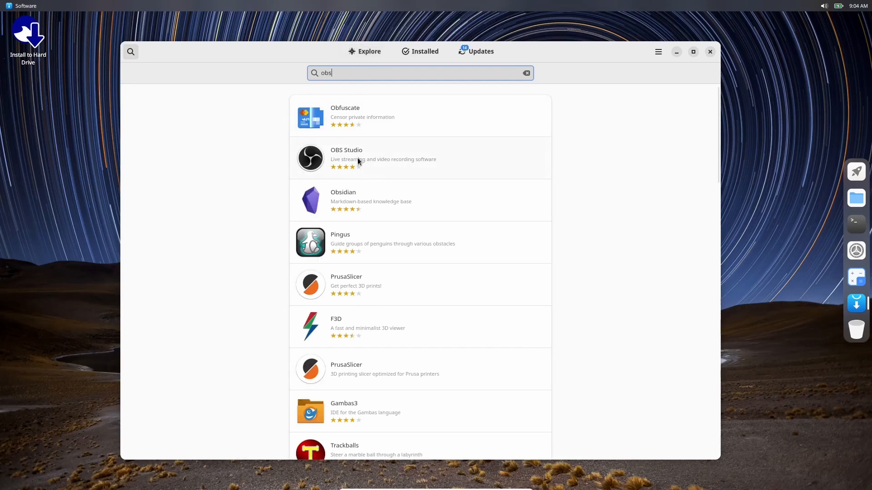
click(346, 155)
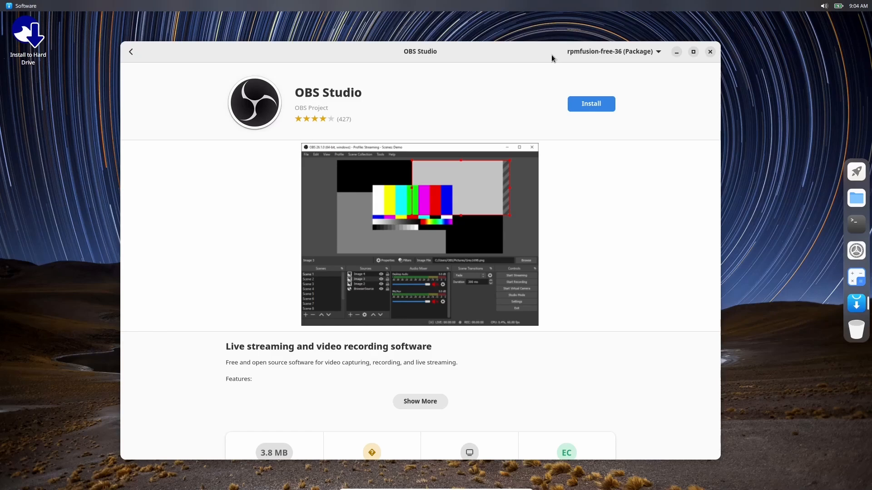
Compare the Flathub and rpmfusion-free sources for OBS Studio, then leave the page and close Software.
click(612, 51)
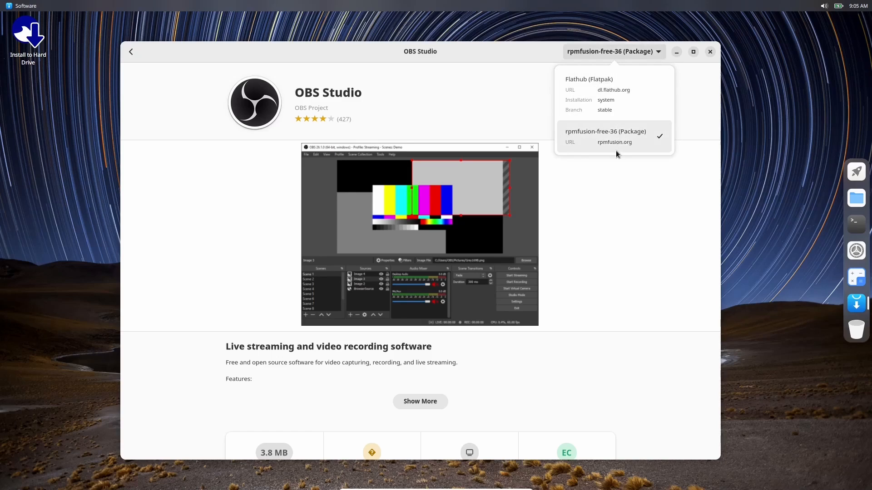
mouse_move(590, 232)
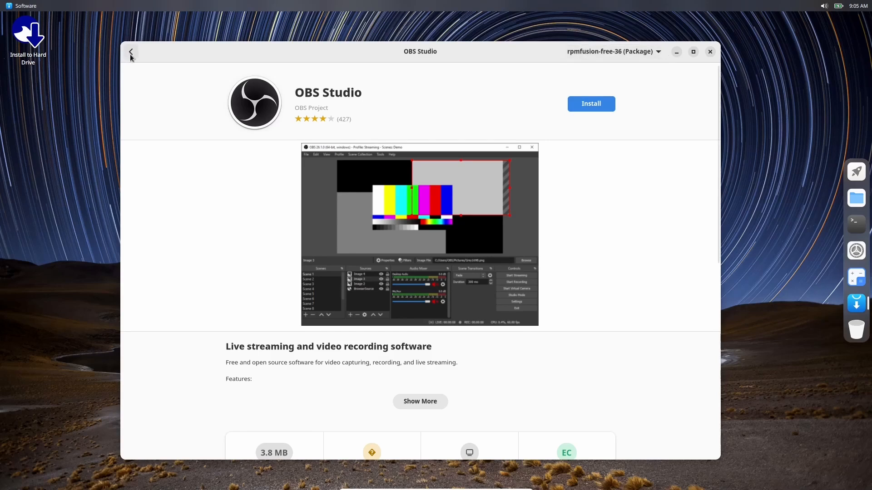
click(710, 52)
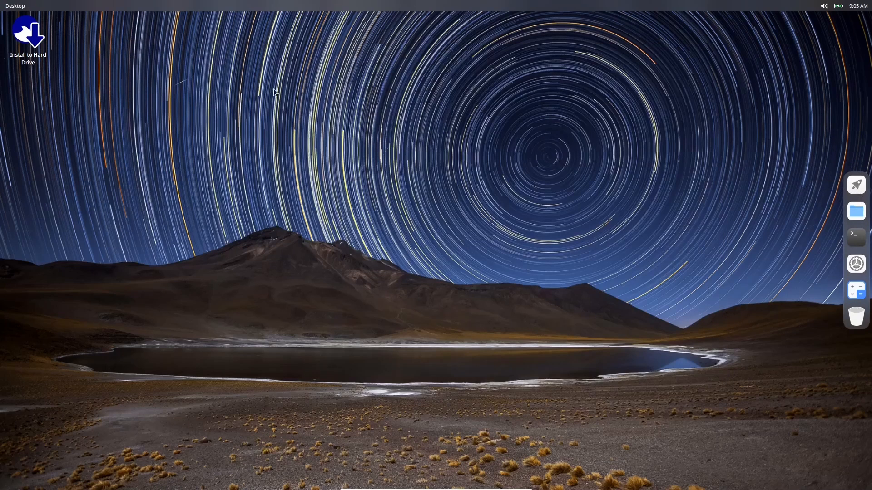
click(855, 184)
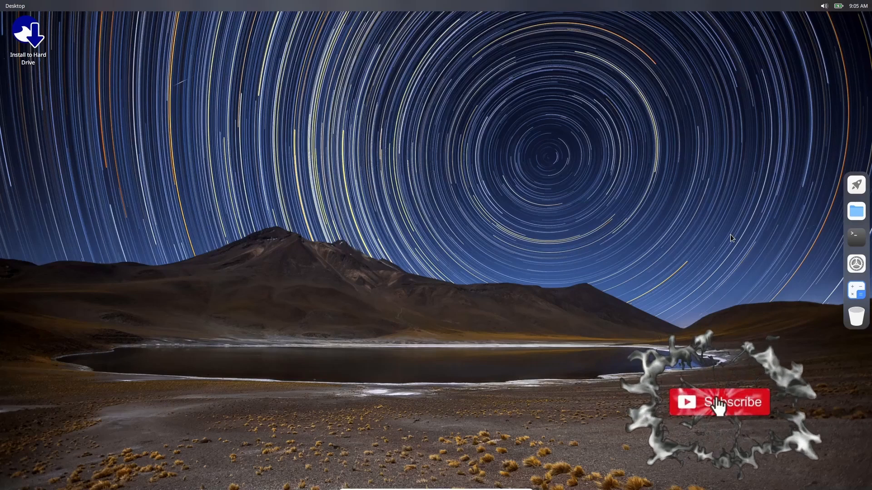
click(719, 402)
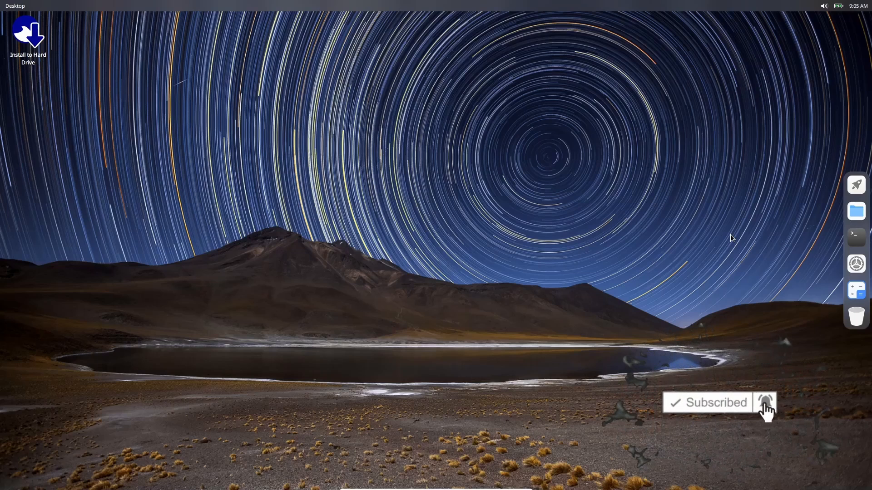